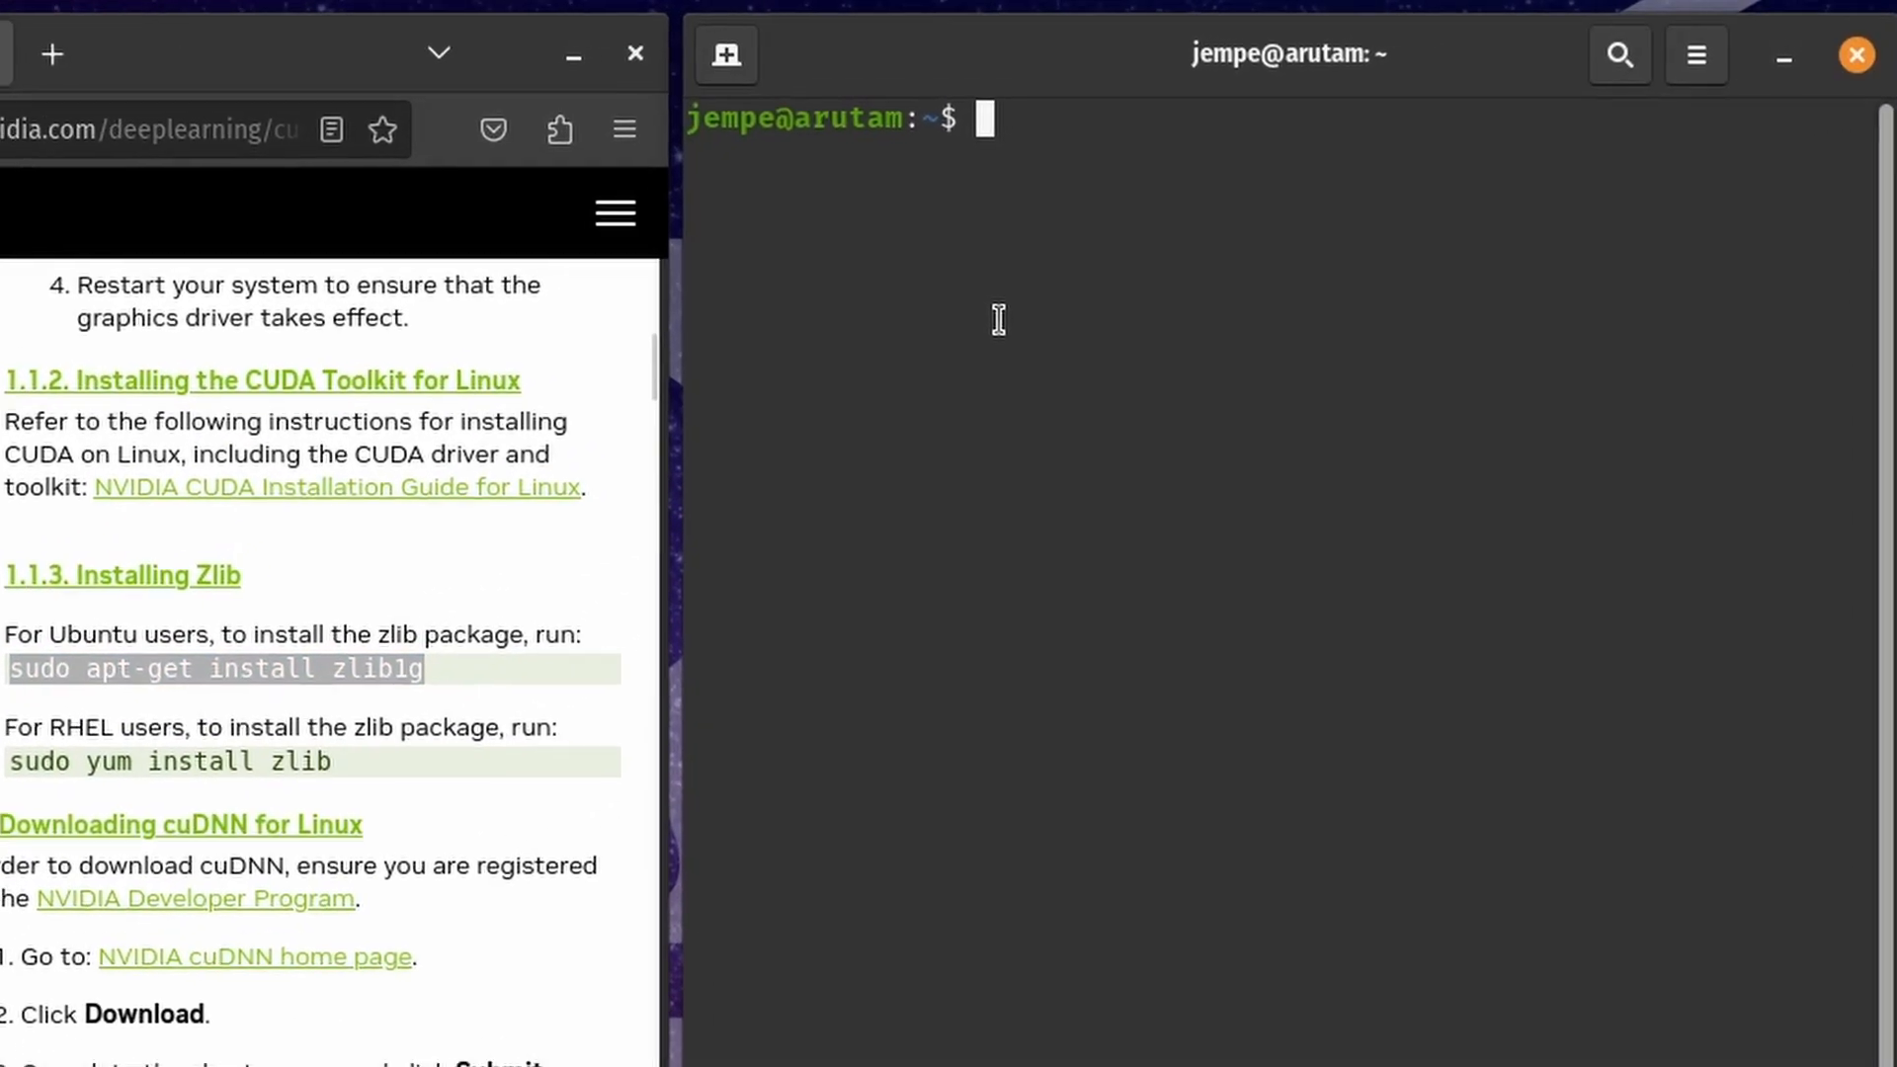
- Install the zlib1g package with sudo apt-get install zlib1g
{"action": "type", "text": "sudo apt-get install zlib1g"}
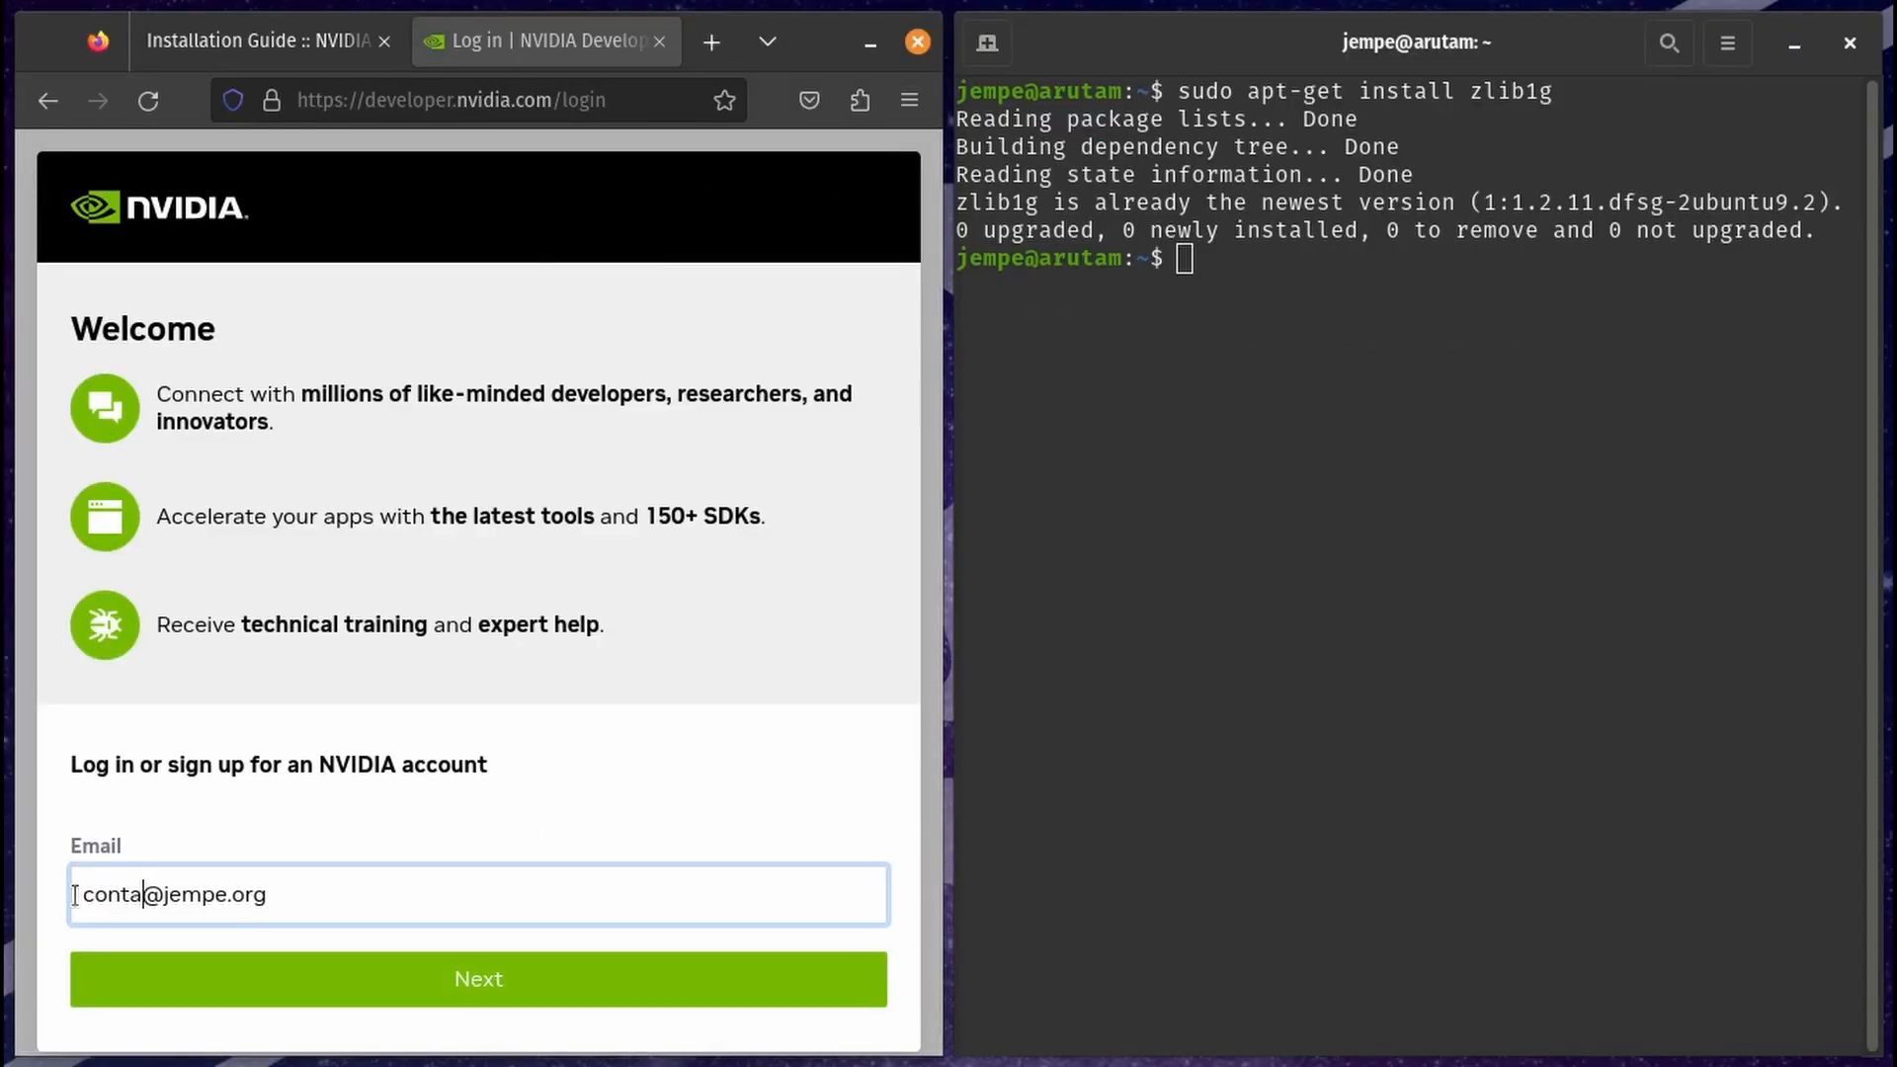
- Submit the email address and continue to sign up for a new NVIDIA account
{"action": "left_click", "coordinate": [476, 978]}
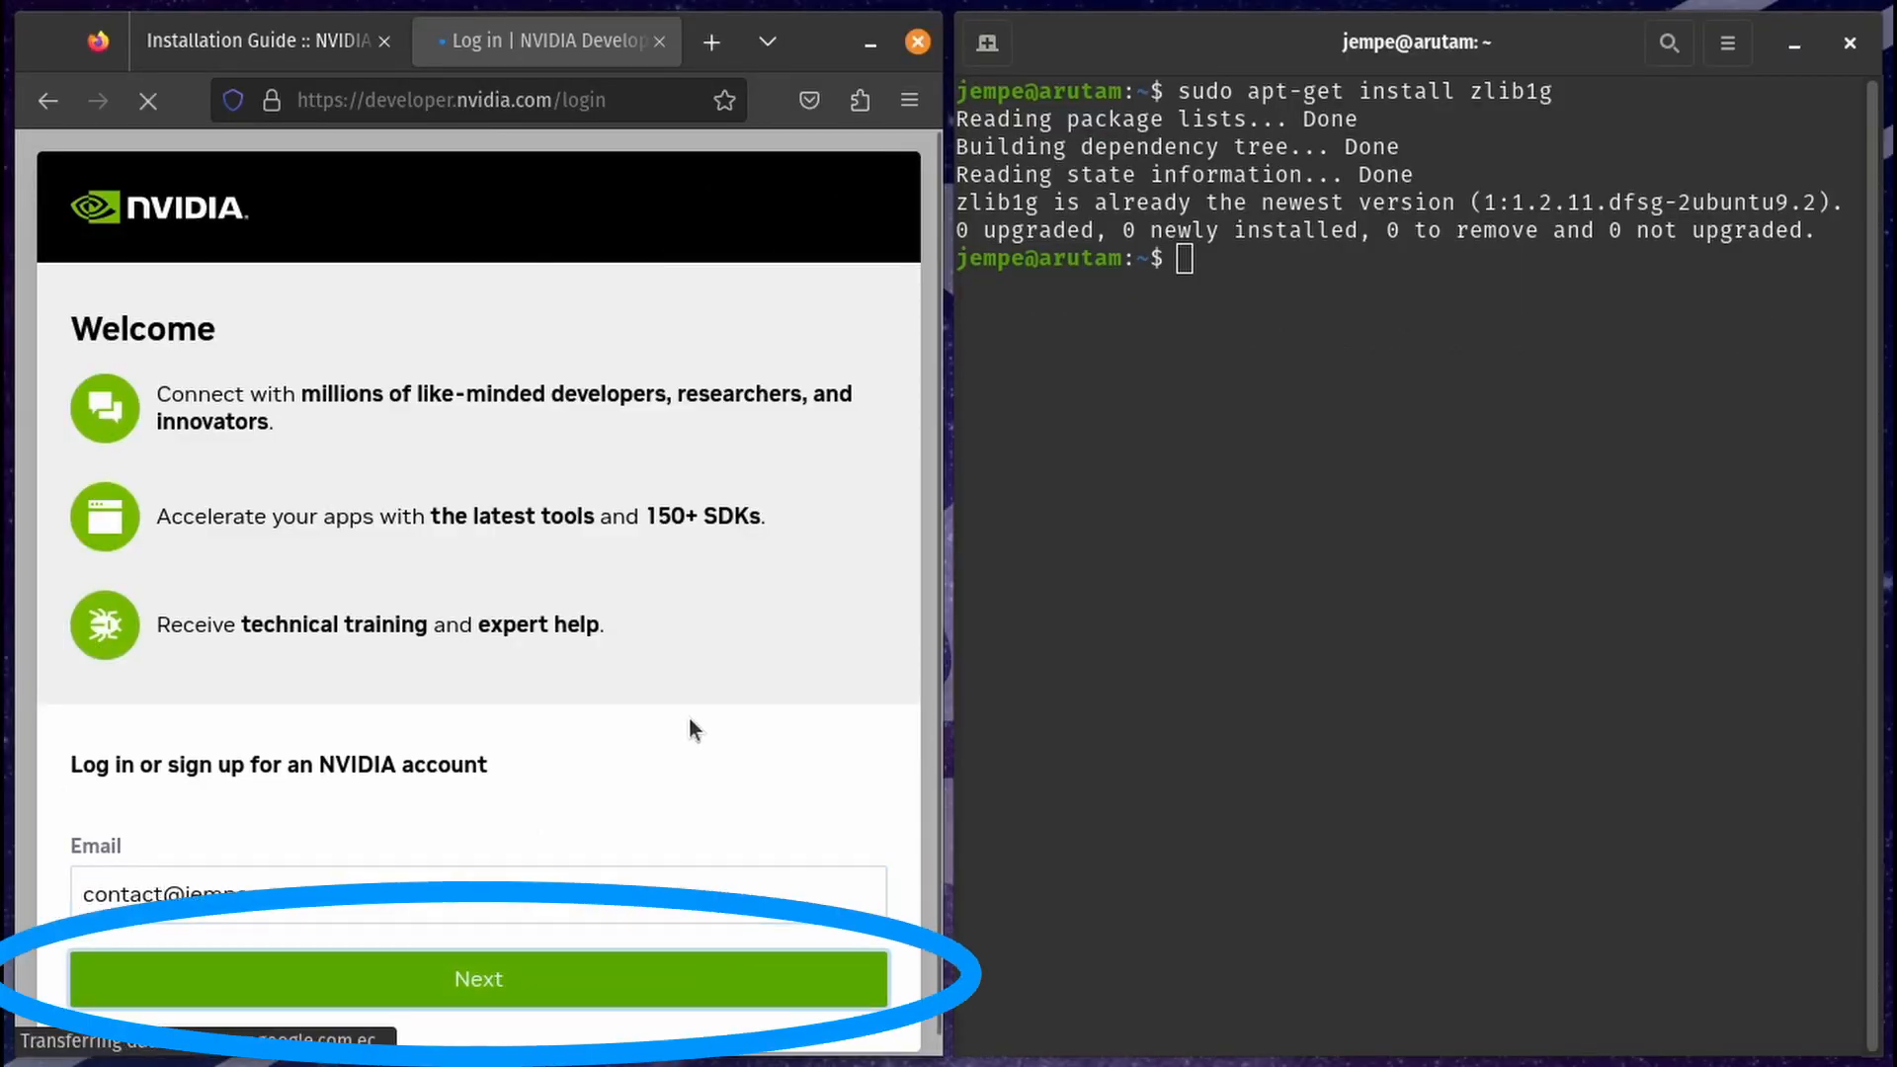
{"action": "left_click", "coordinate": [478, 978]}
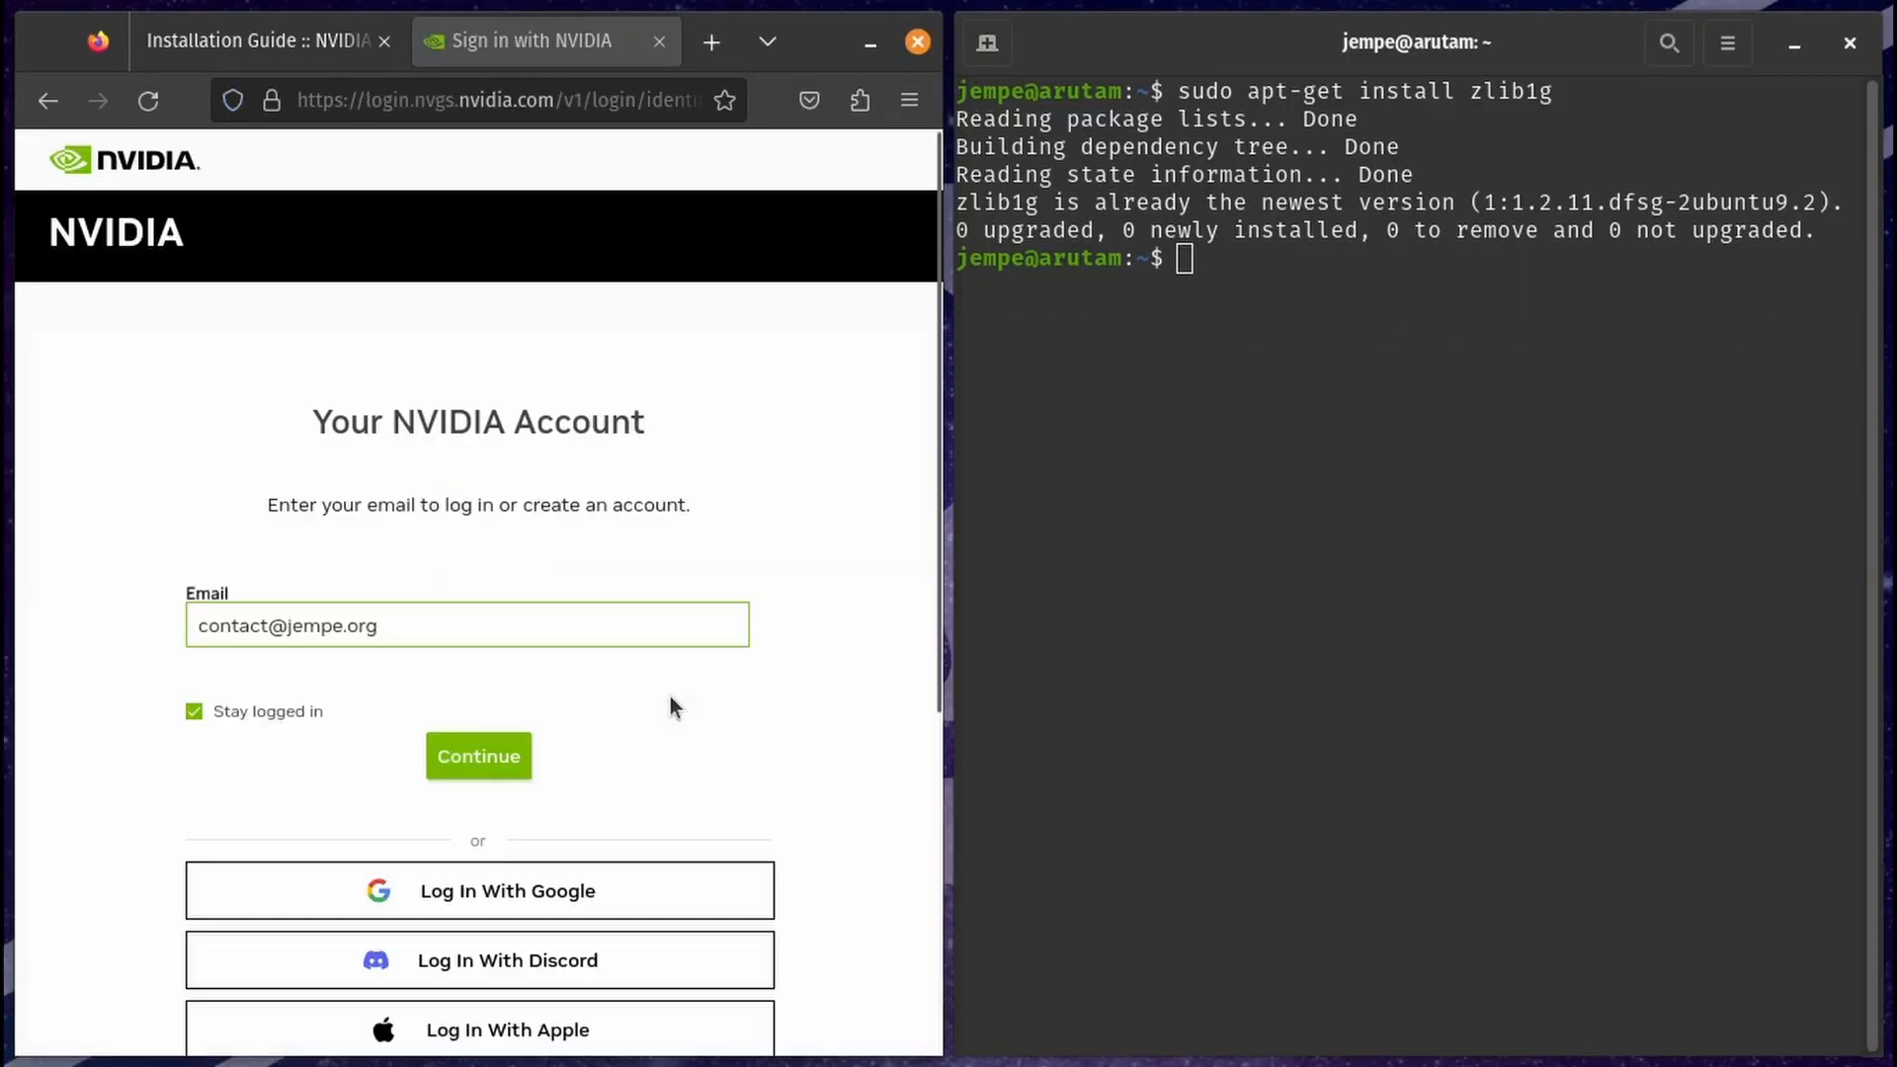
{"action": "left_click", "coordinate": [478, 755]}
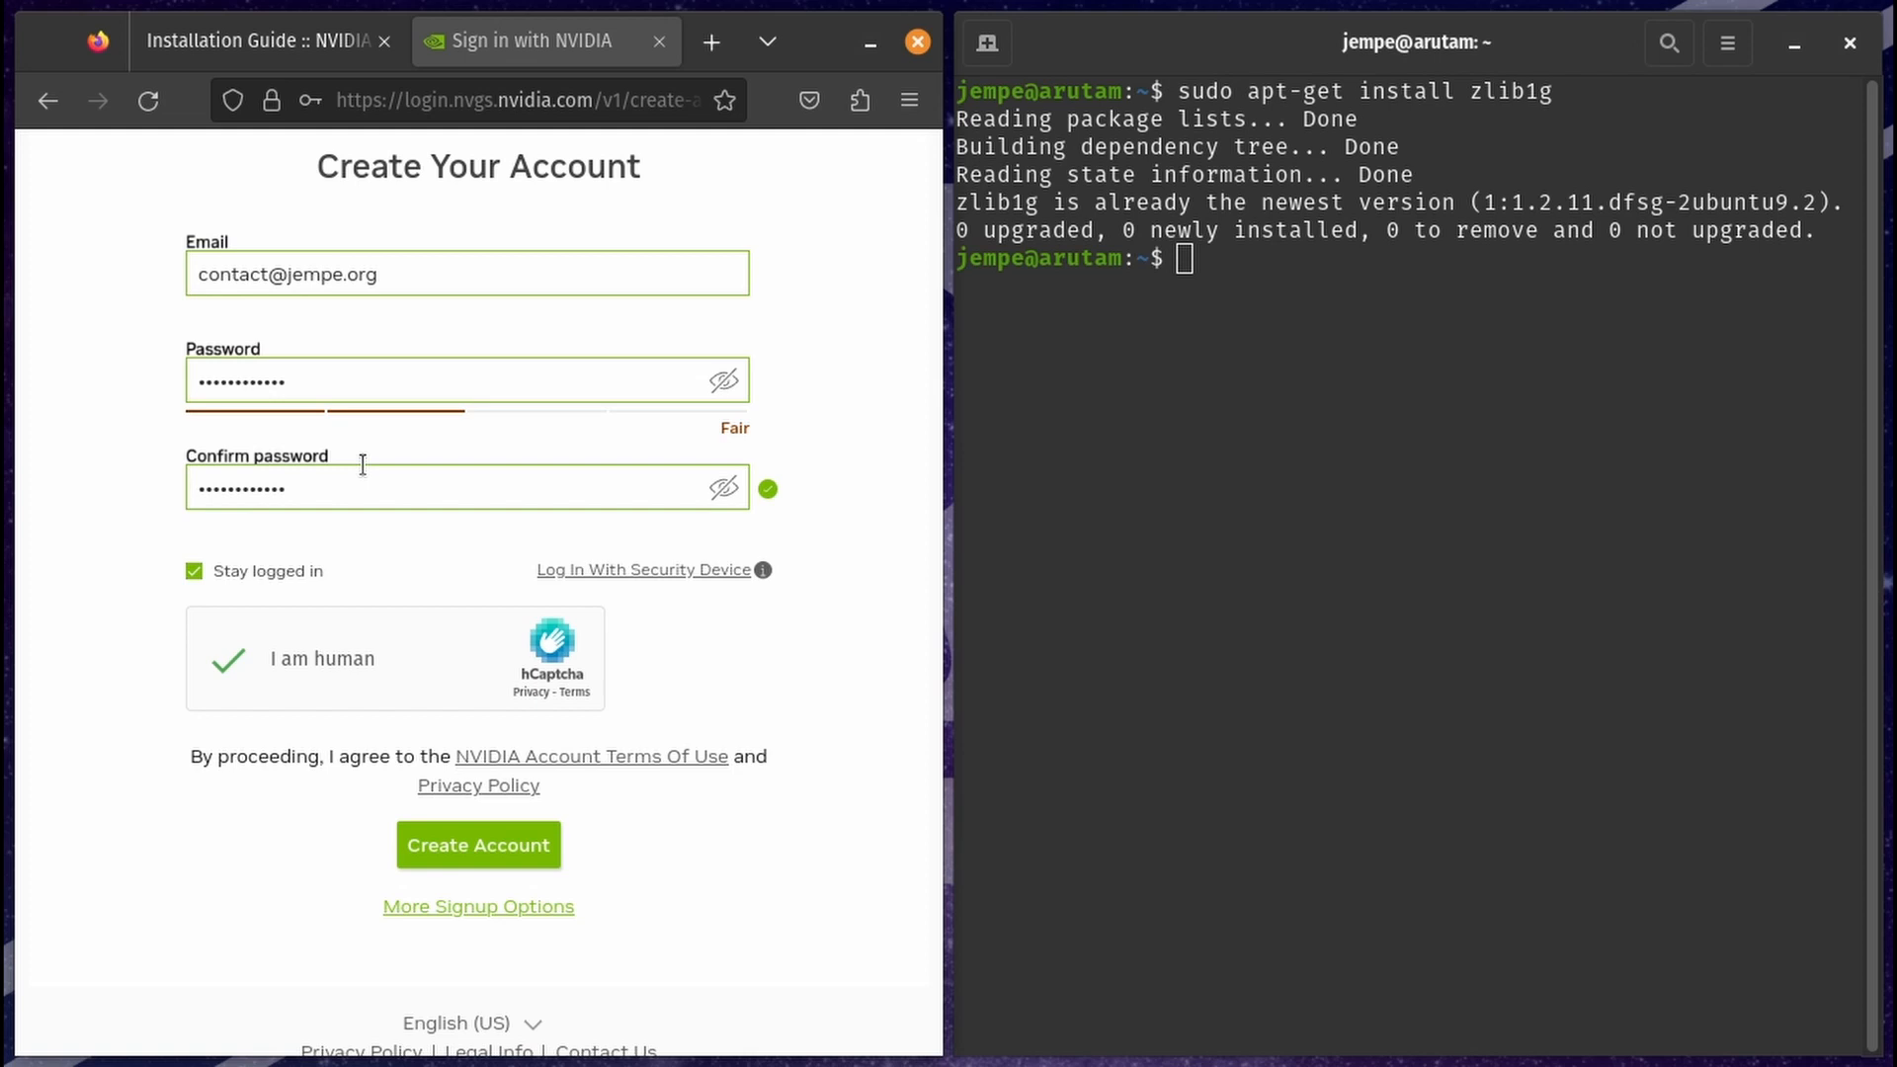
- Create the account with the chosen password and submit the privacy confirmation
{"action": "left_click", "coordinate": [478, 846]}
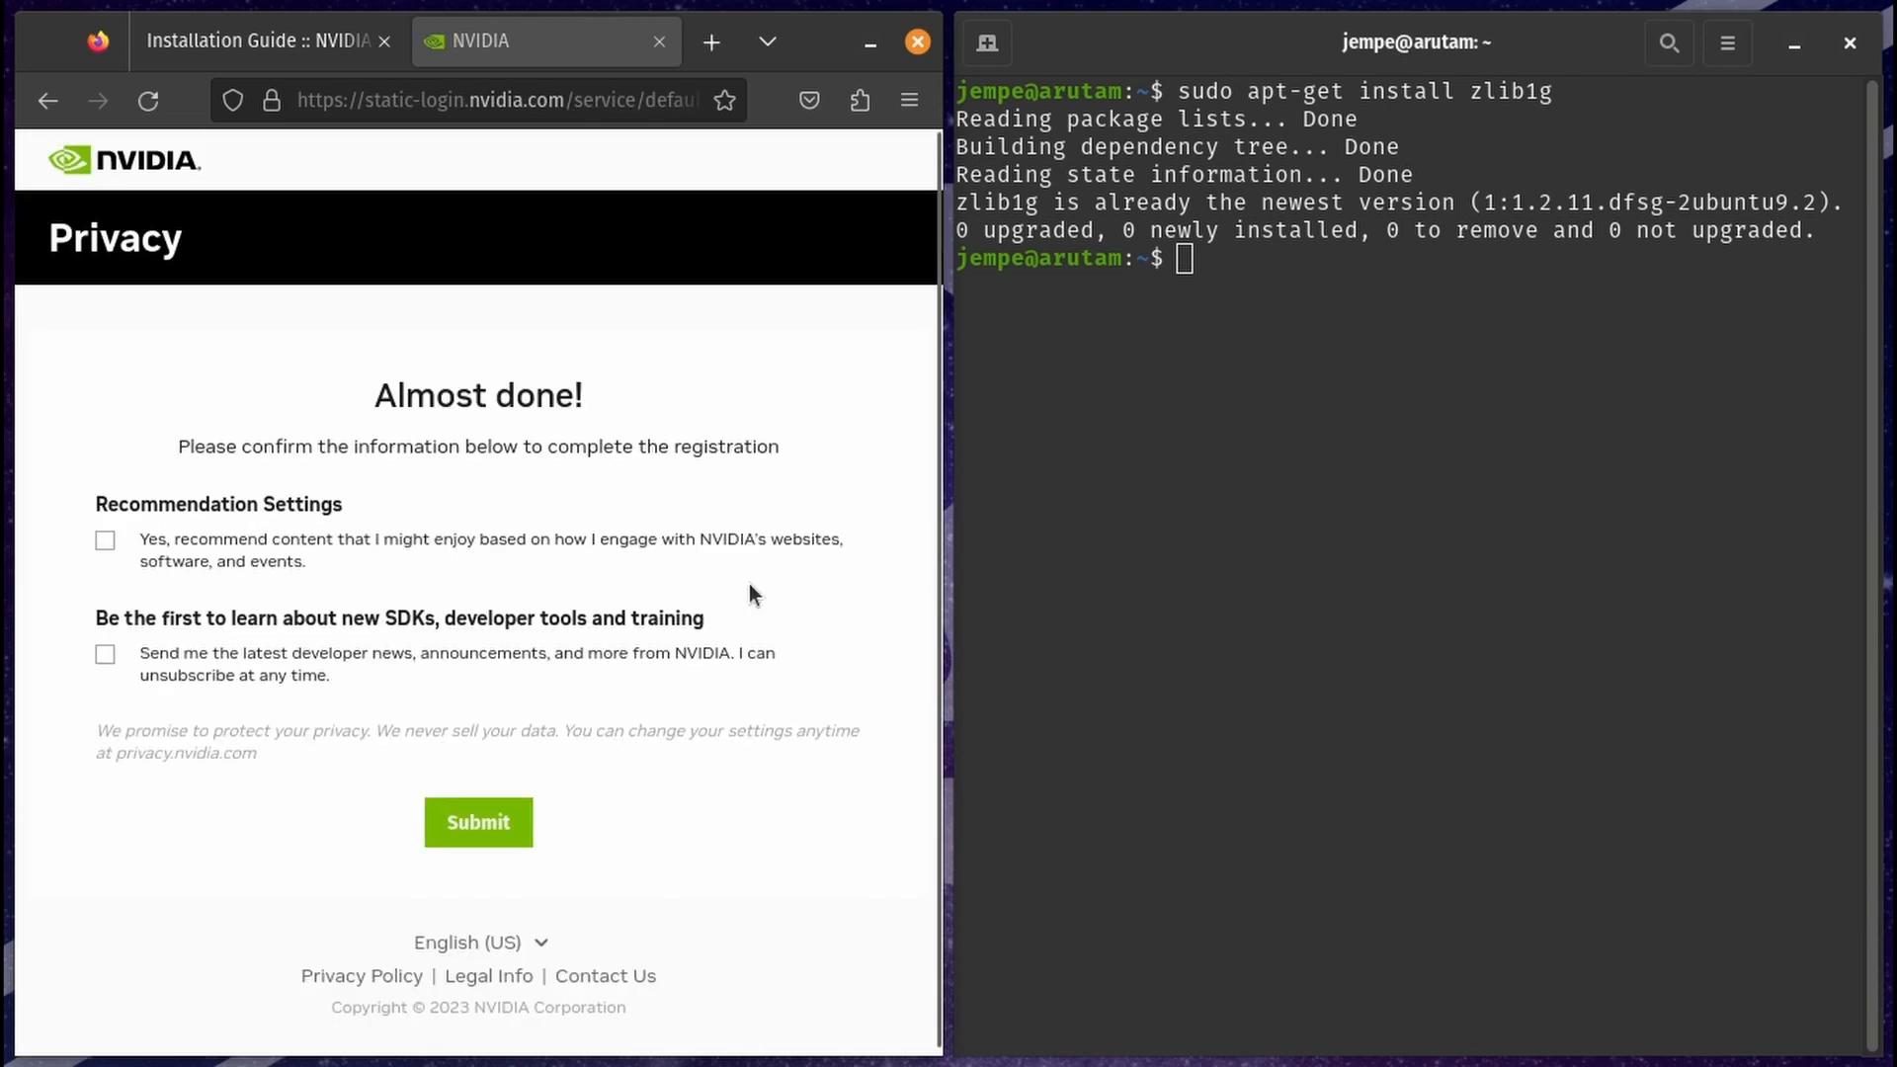
{"action": "mouse_move", "coordinate": [375, 608]}
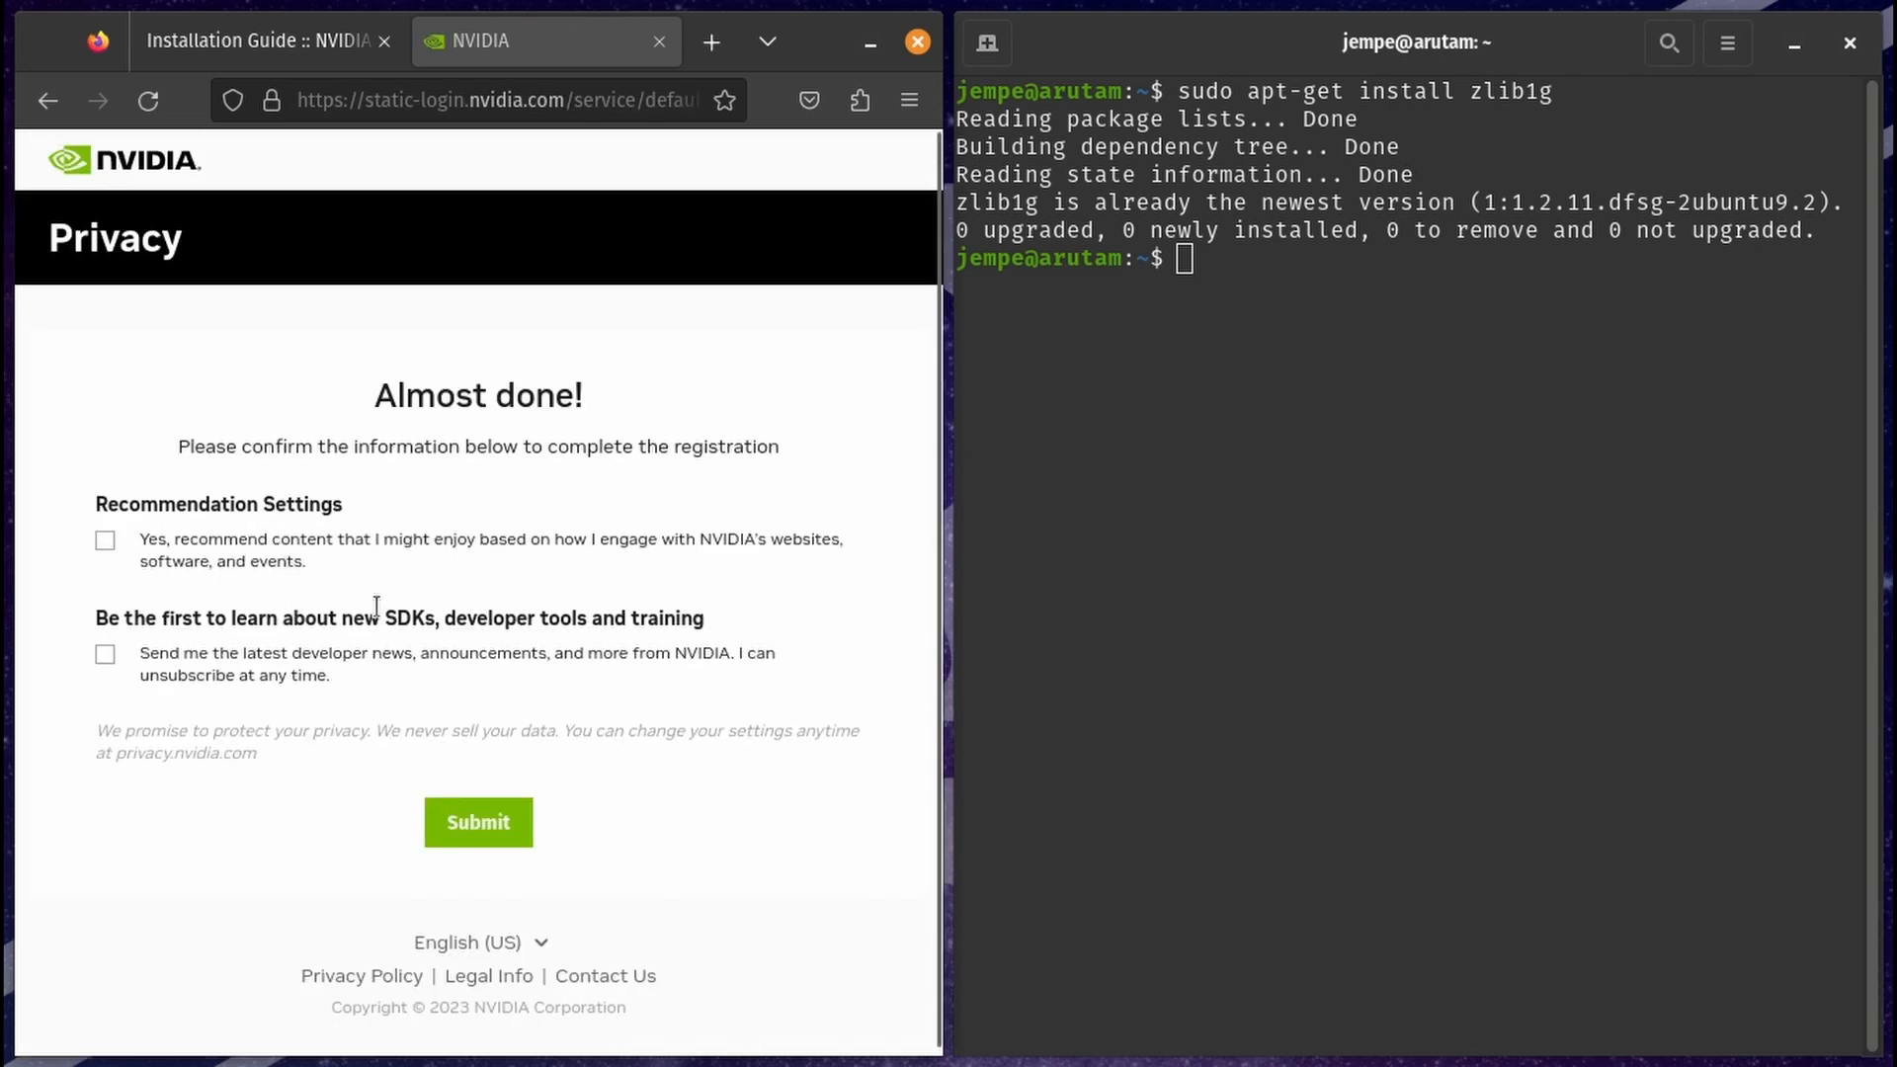
{"action": "left_click", "coordinate": [478, 822]}
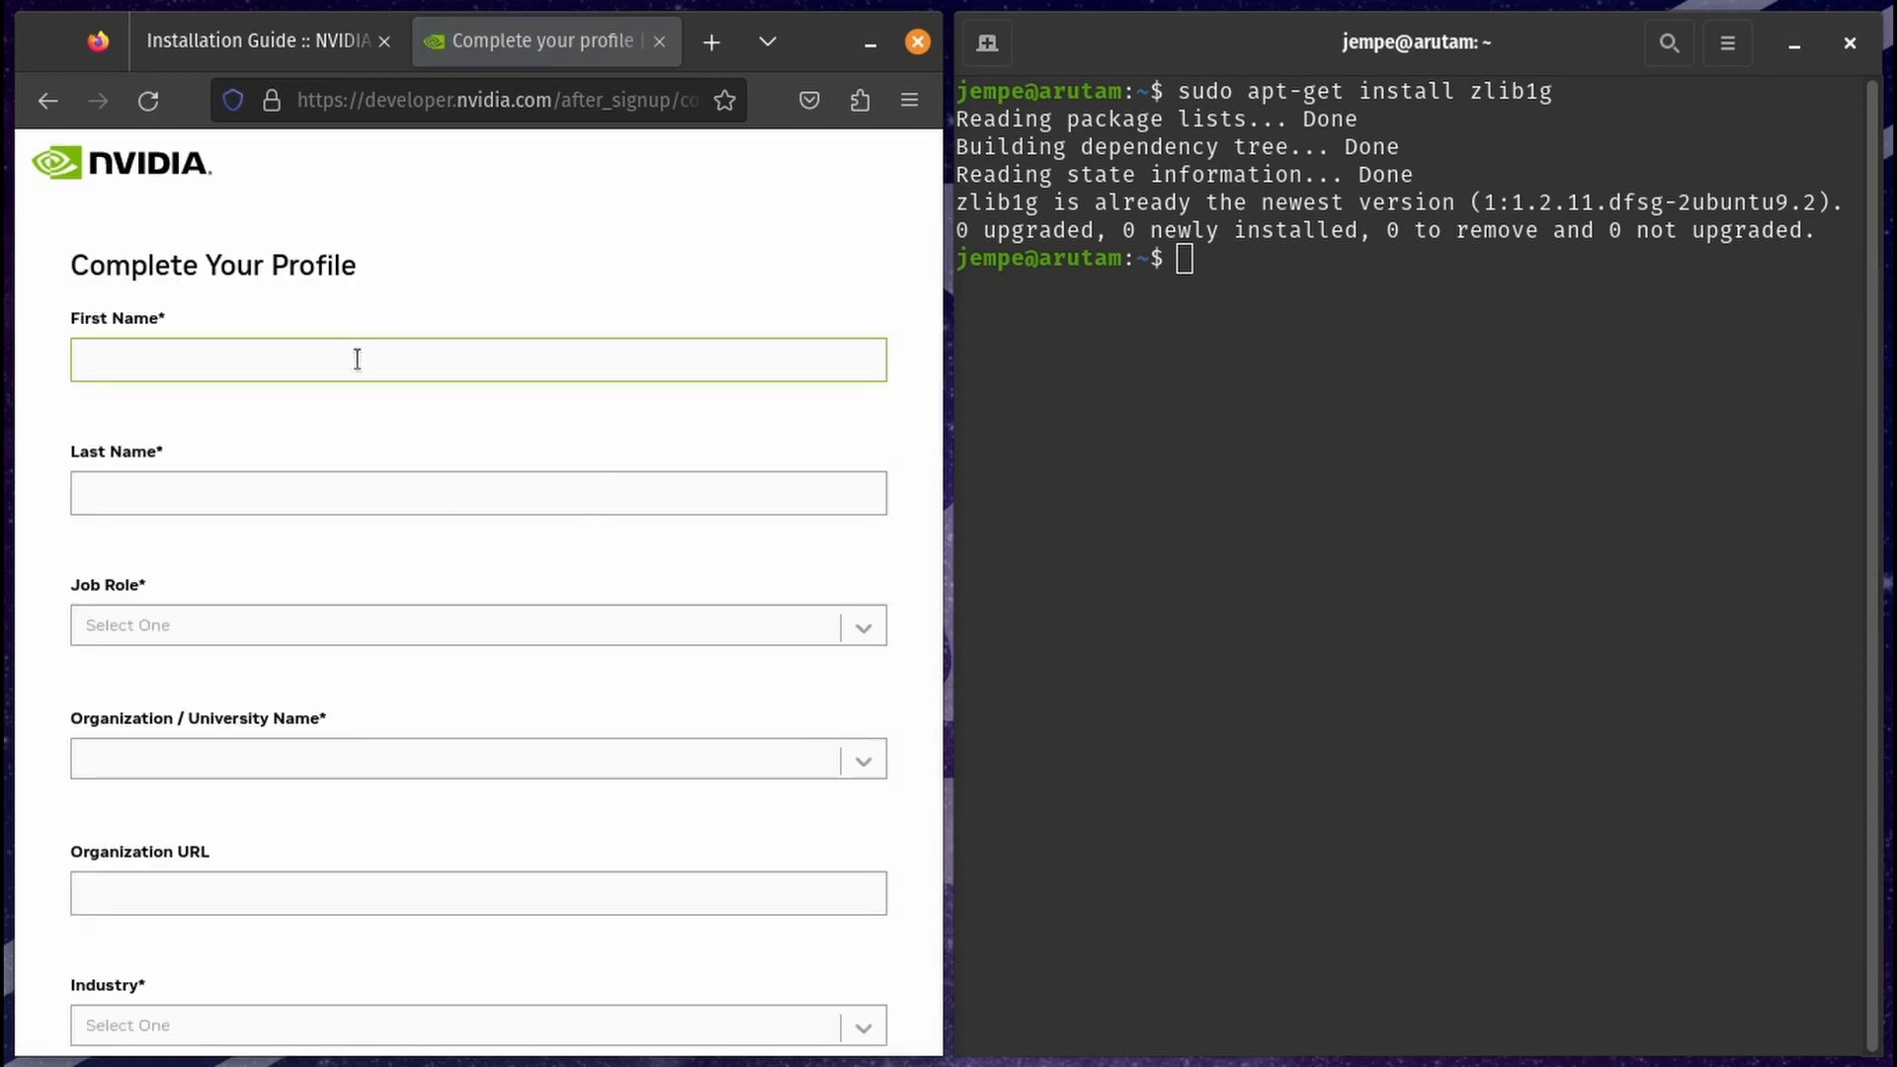
- Submit the developer profile with name 'Jempe', organization 'Ecommerc', developer role and Generative AI/Robotics interests
{"action": "type", "text": "Jempe"}
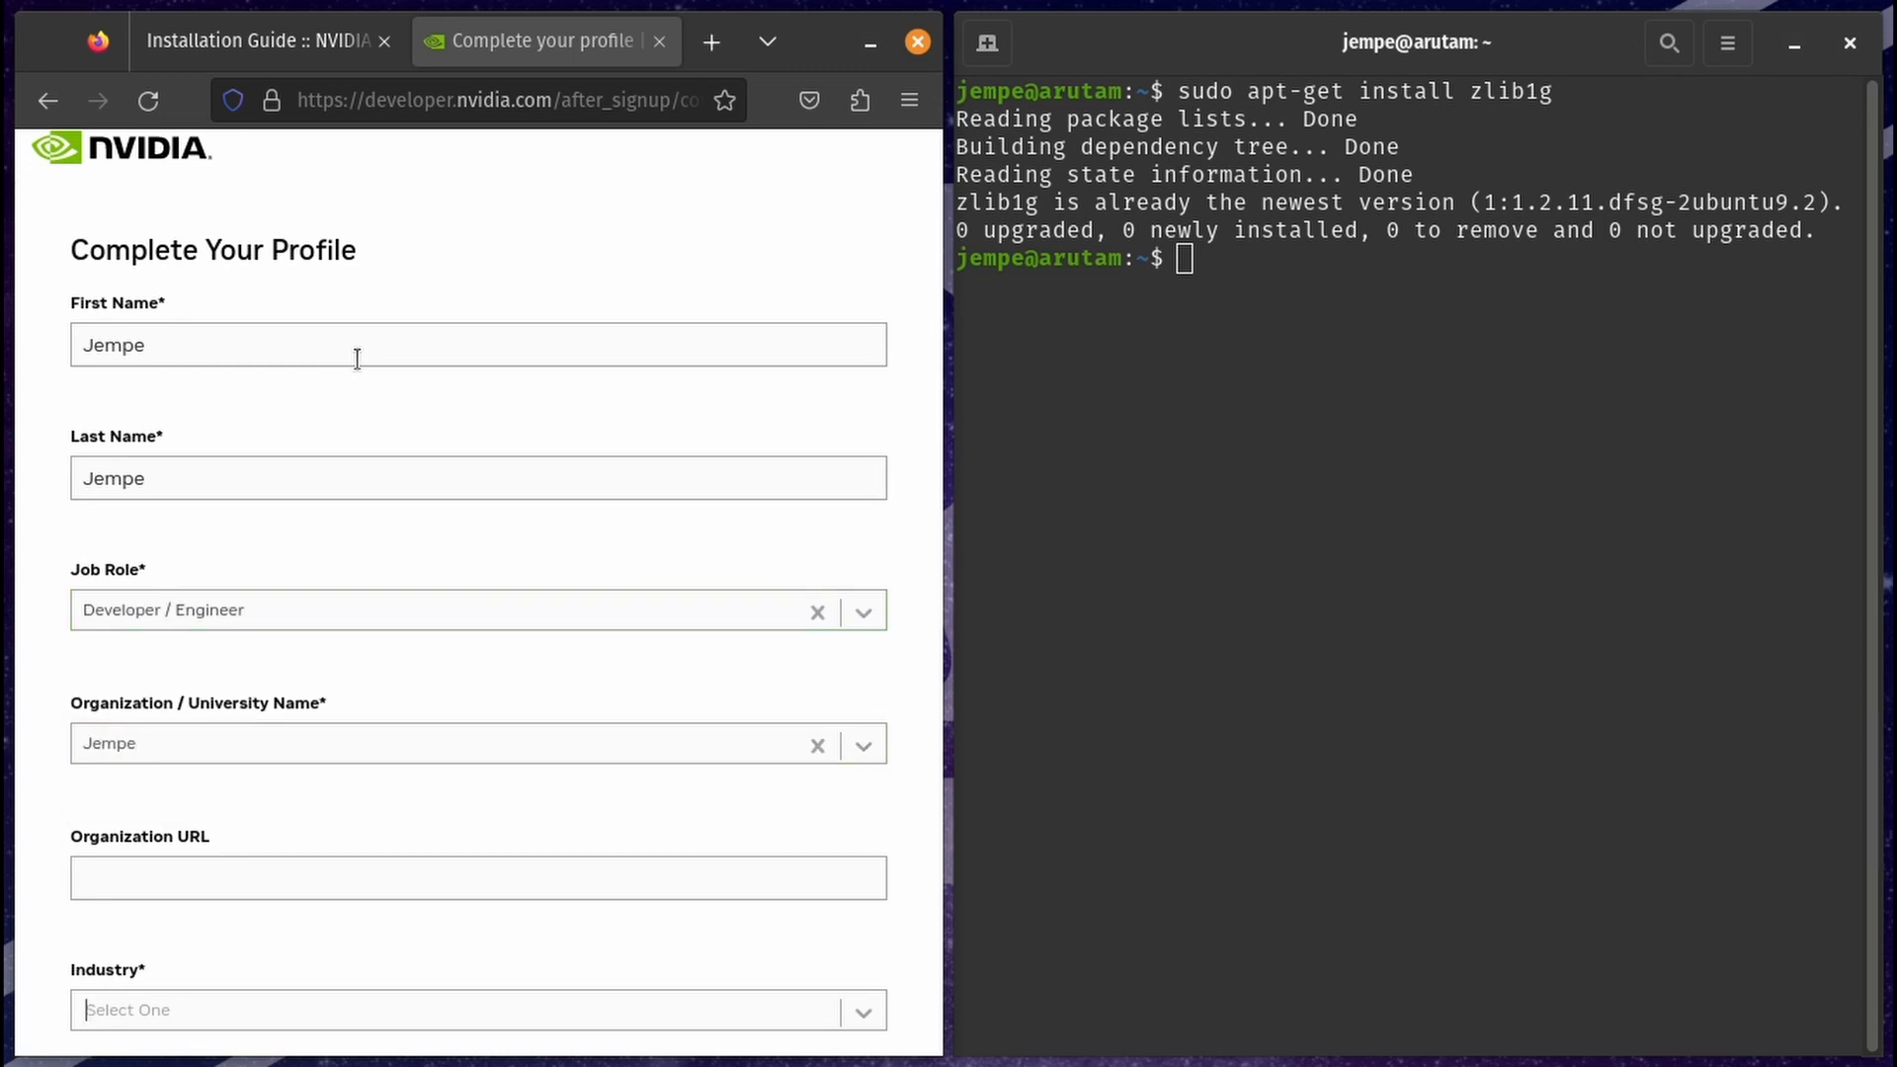
{"action": "type", "text": "Ecommerc"}
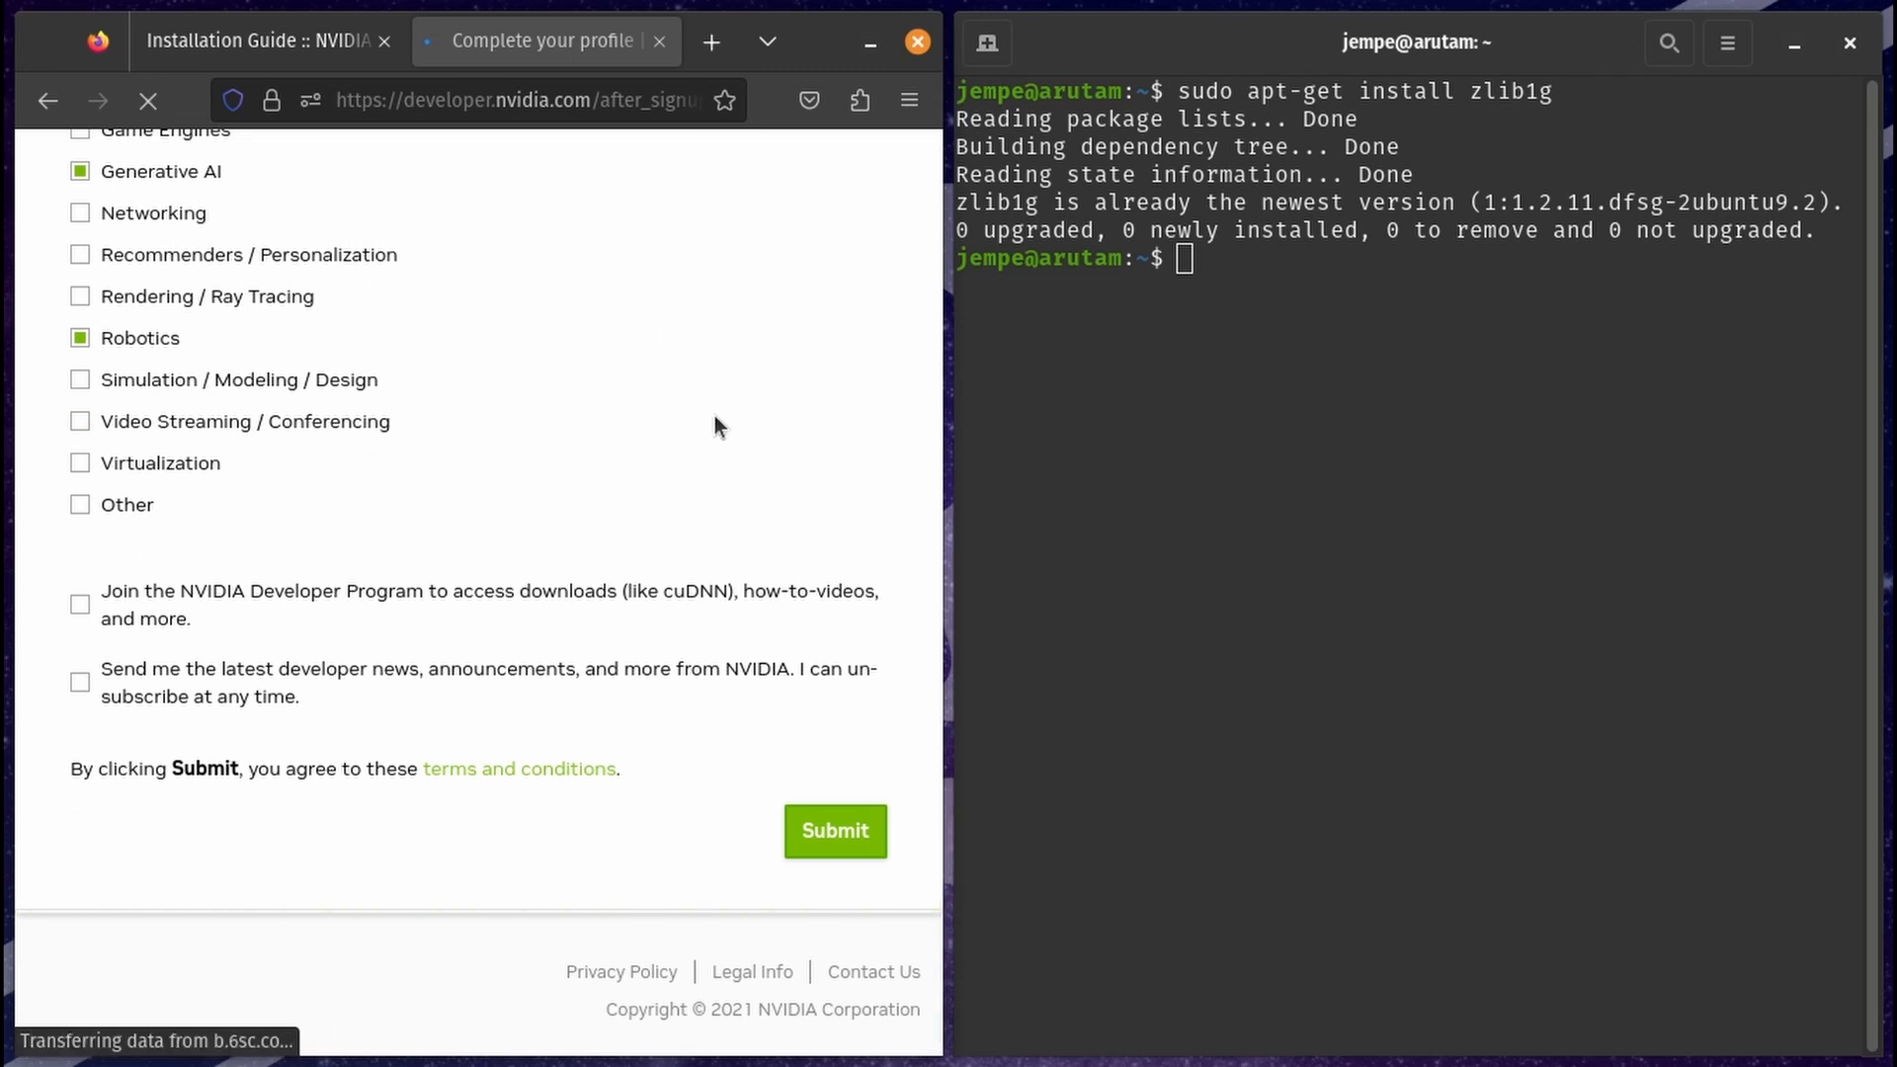
{"action": "left_click", "coordinate": [834, 830]}
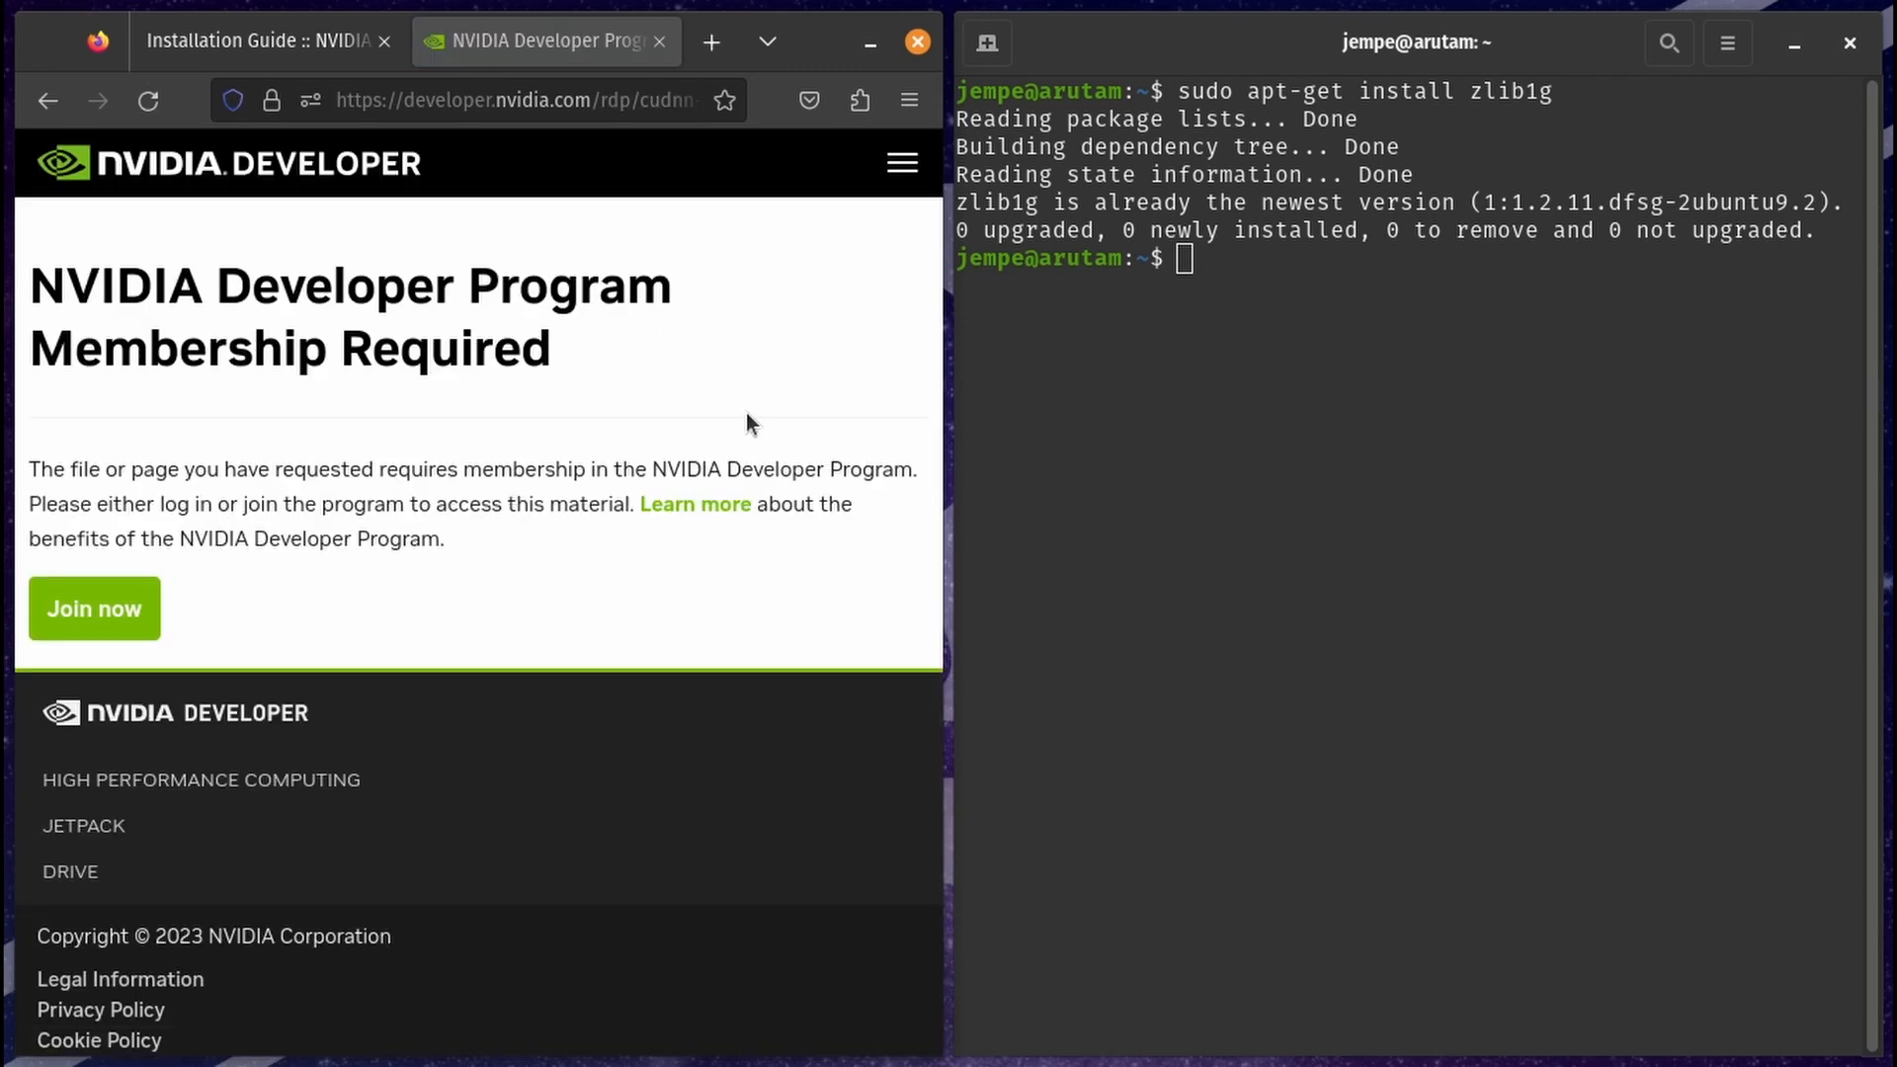
{"action": "mouse_move", "coordinate": [478, 544]}
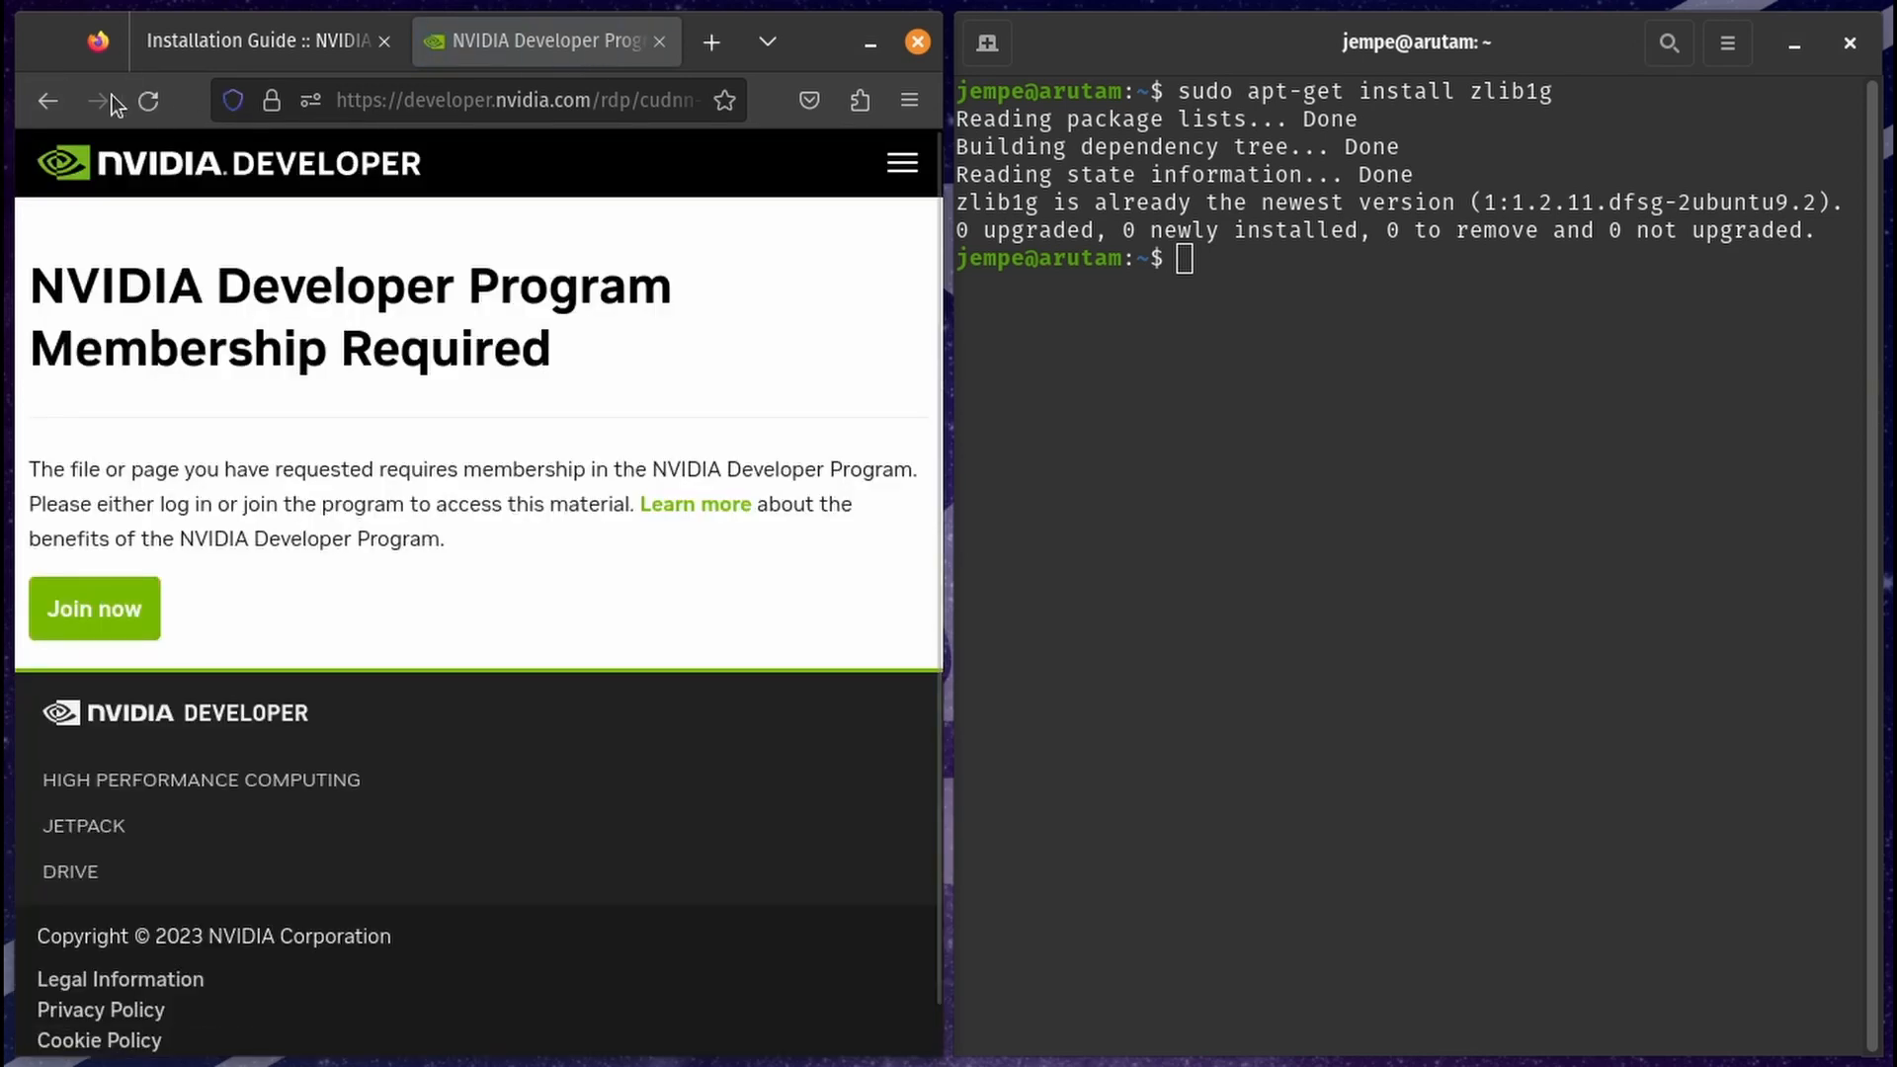
- Return to the cuDNN product page and request the cuDNN download
{"action": "left_click", "coordinate": [660, 41]}
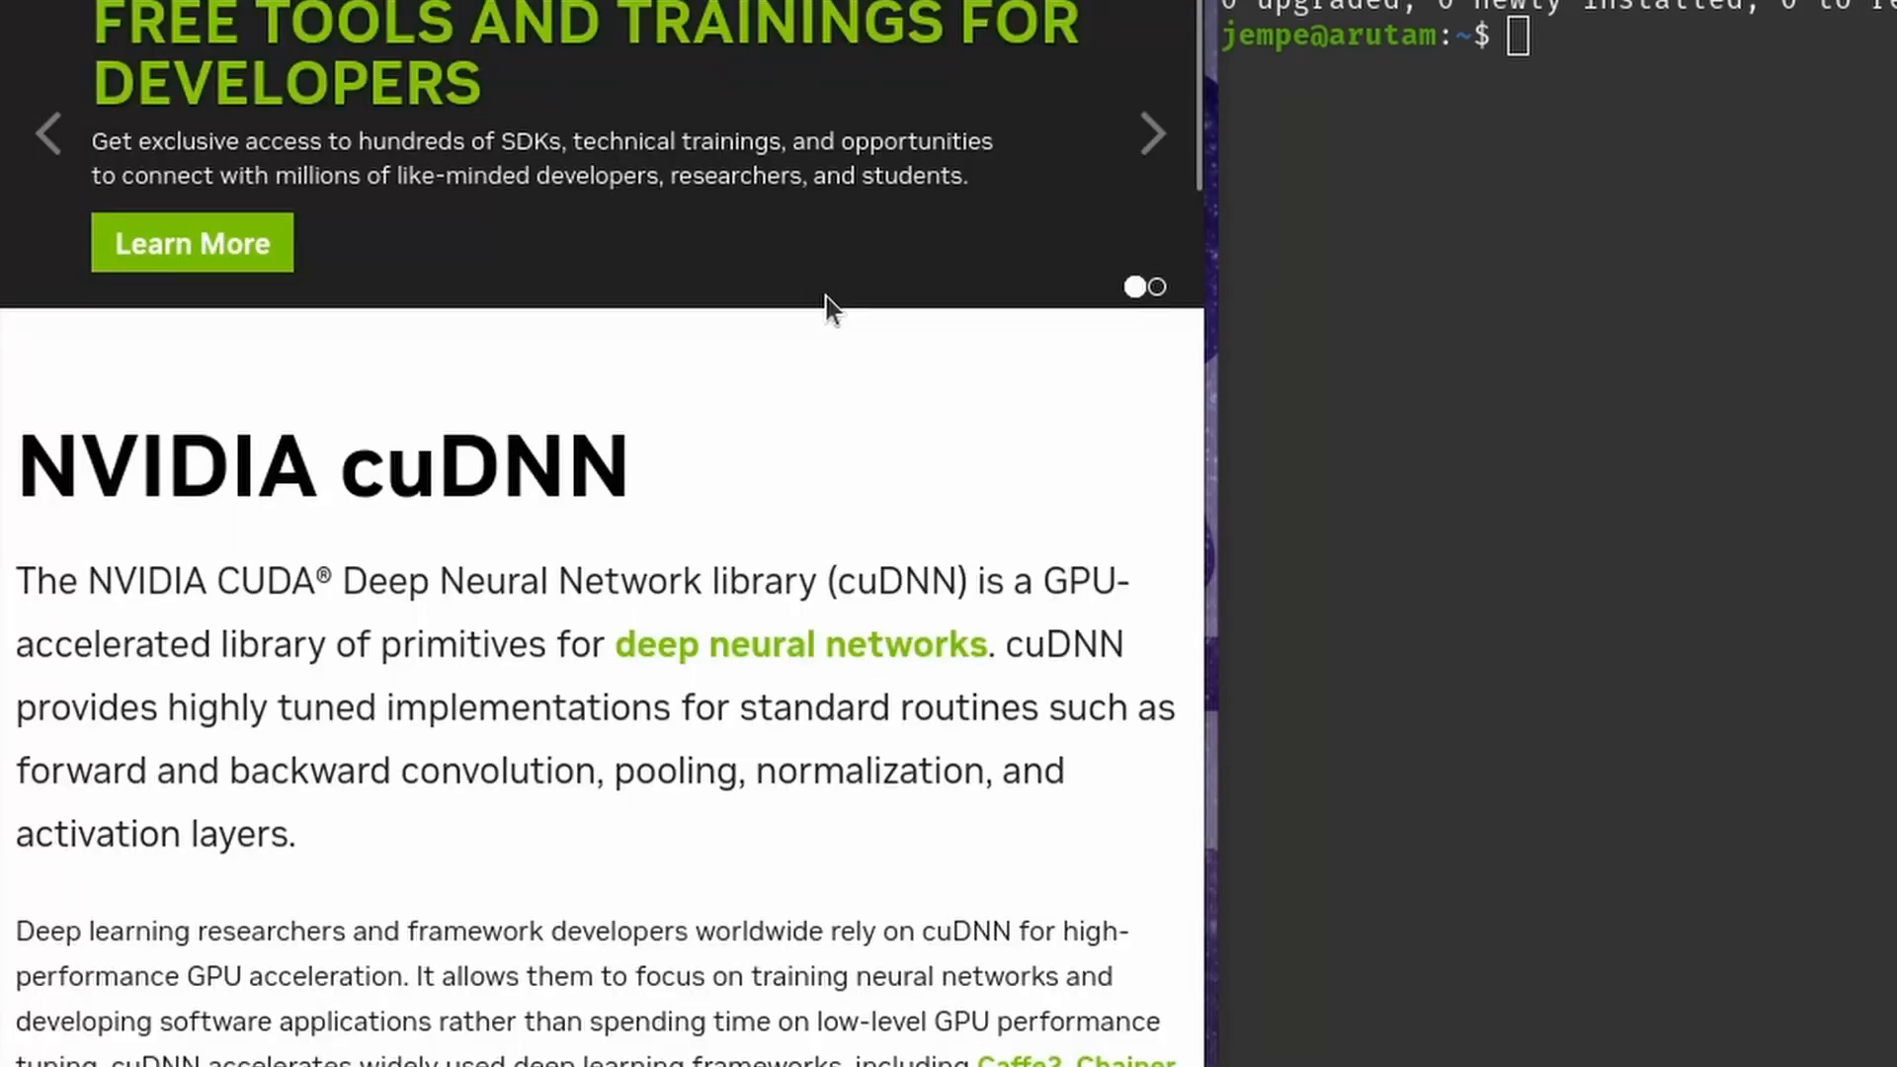
{"action": "scroll", "scroll_direction": "down", "scroll_amount": 3}
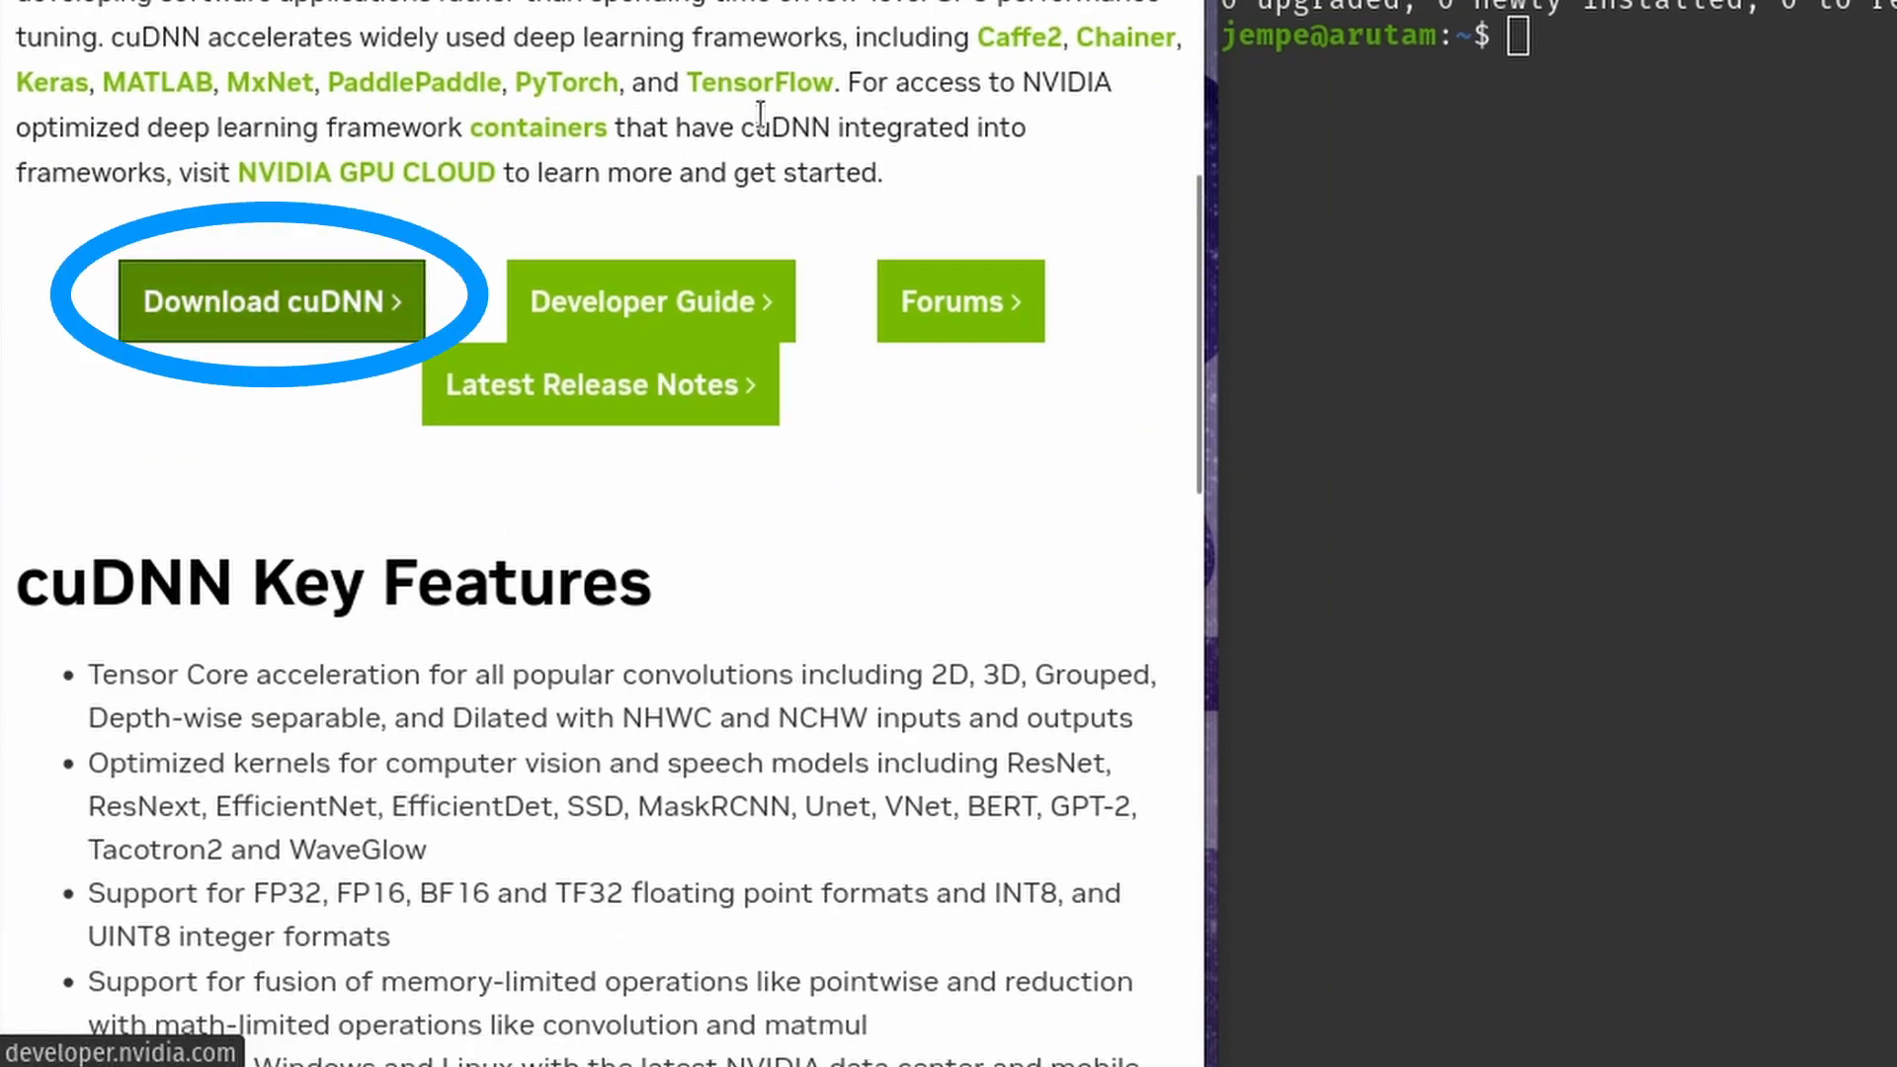
{"action": "left_click", "coordinate": [273, 300]}
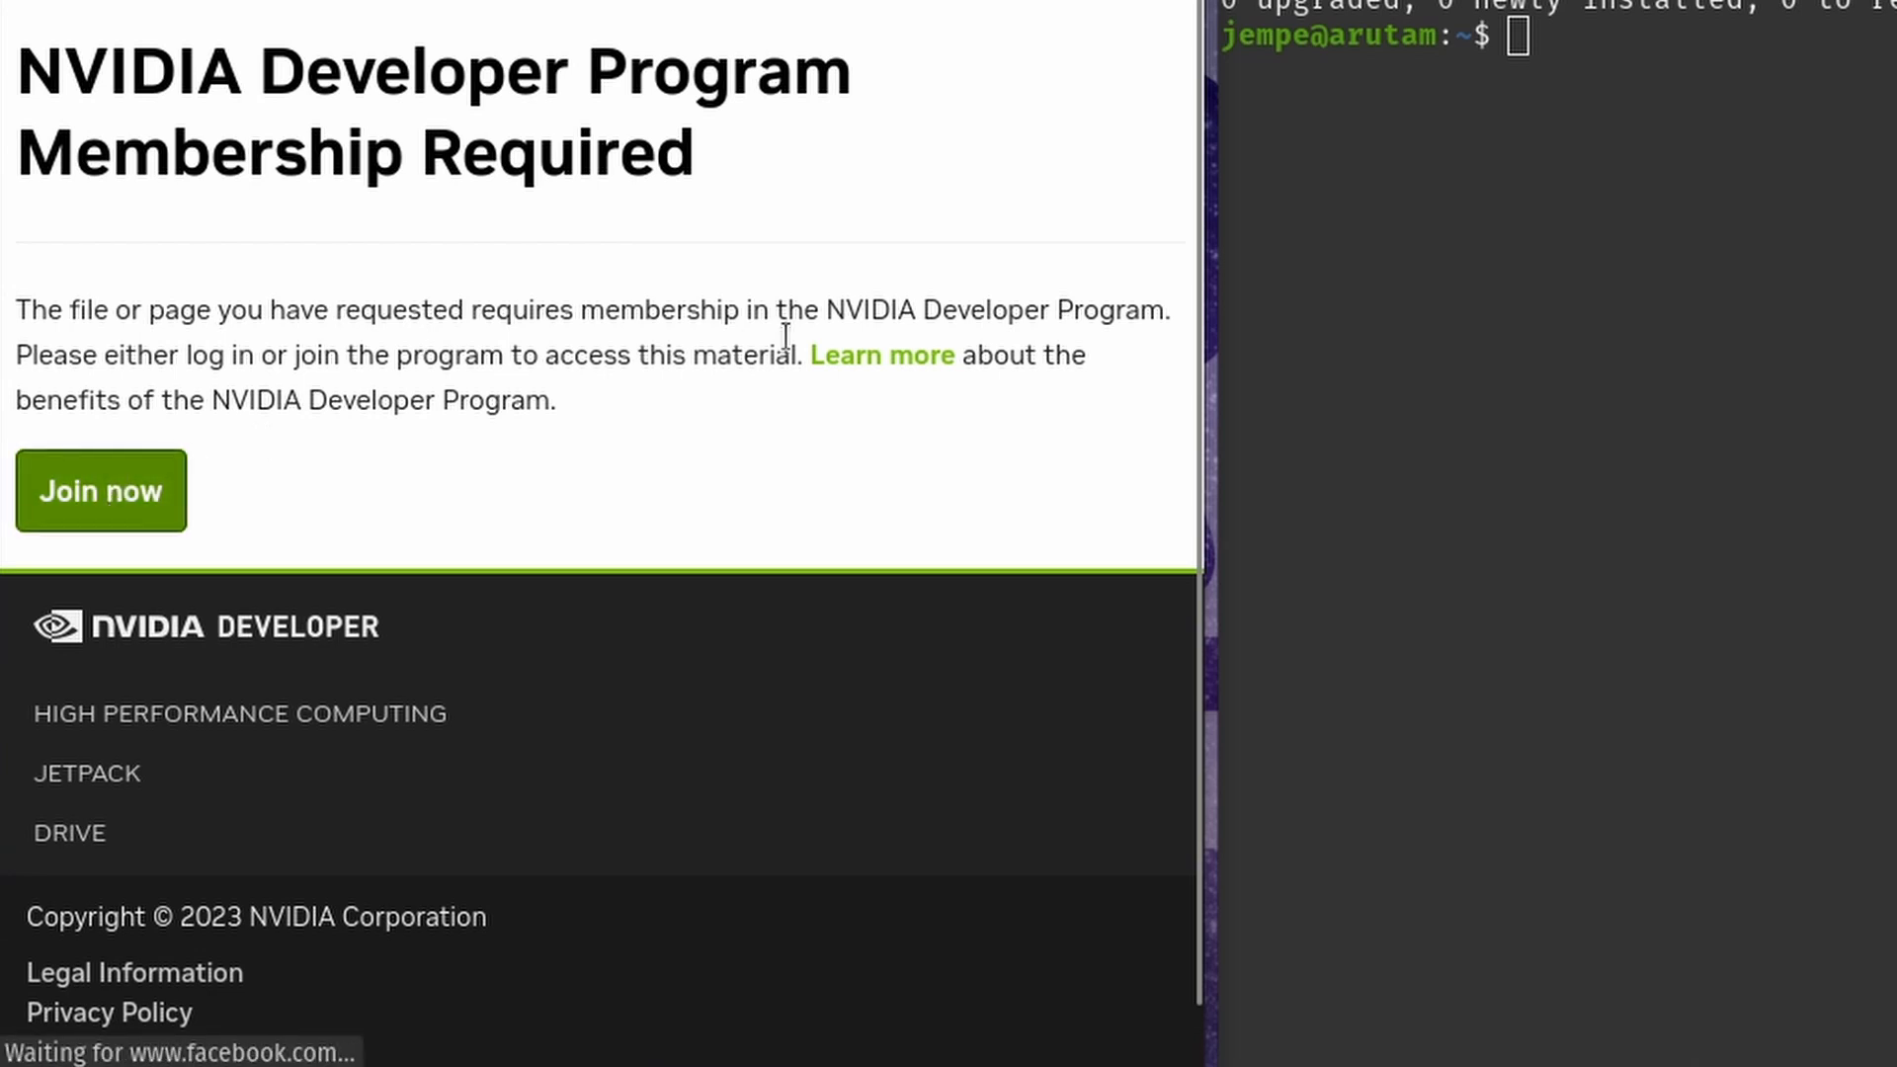
- Join the NVIDIA Developer Program and confirm membership
{"action": "left_click", "coordinate": [101, 490]}
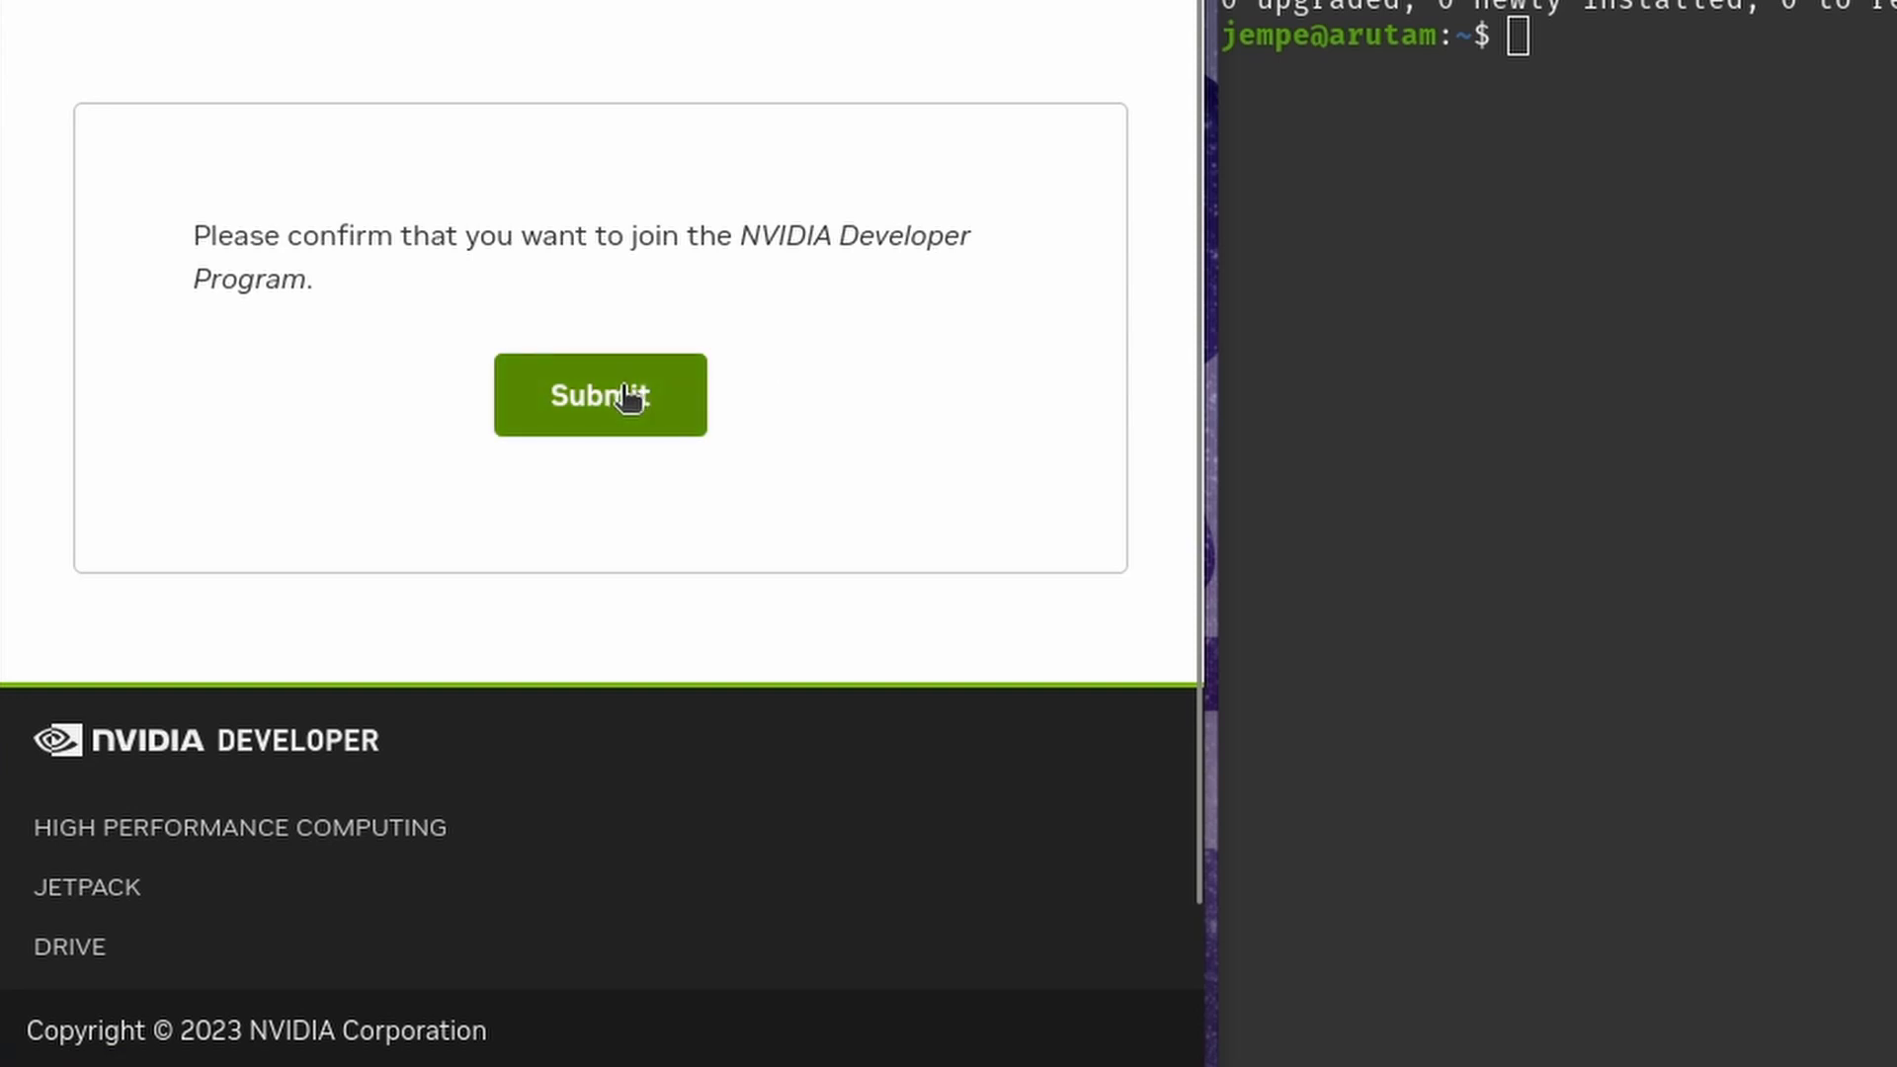
{"action": "left_click", "coordinate": [600, 395]}
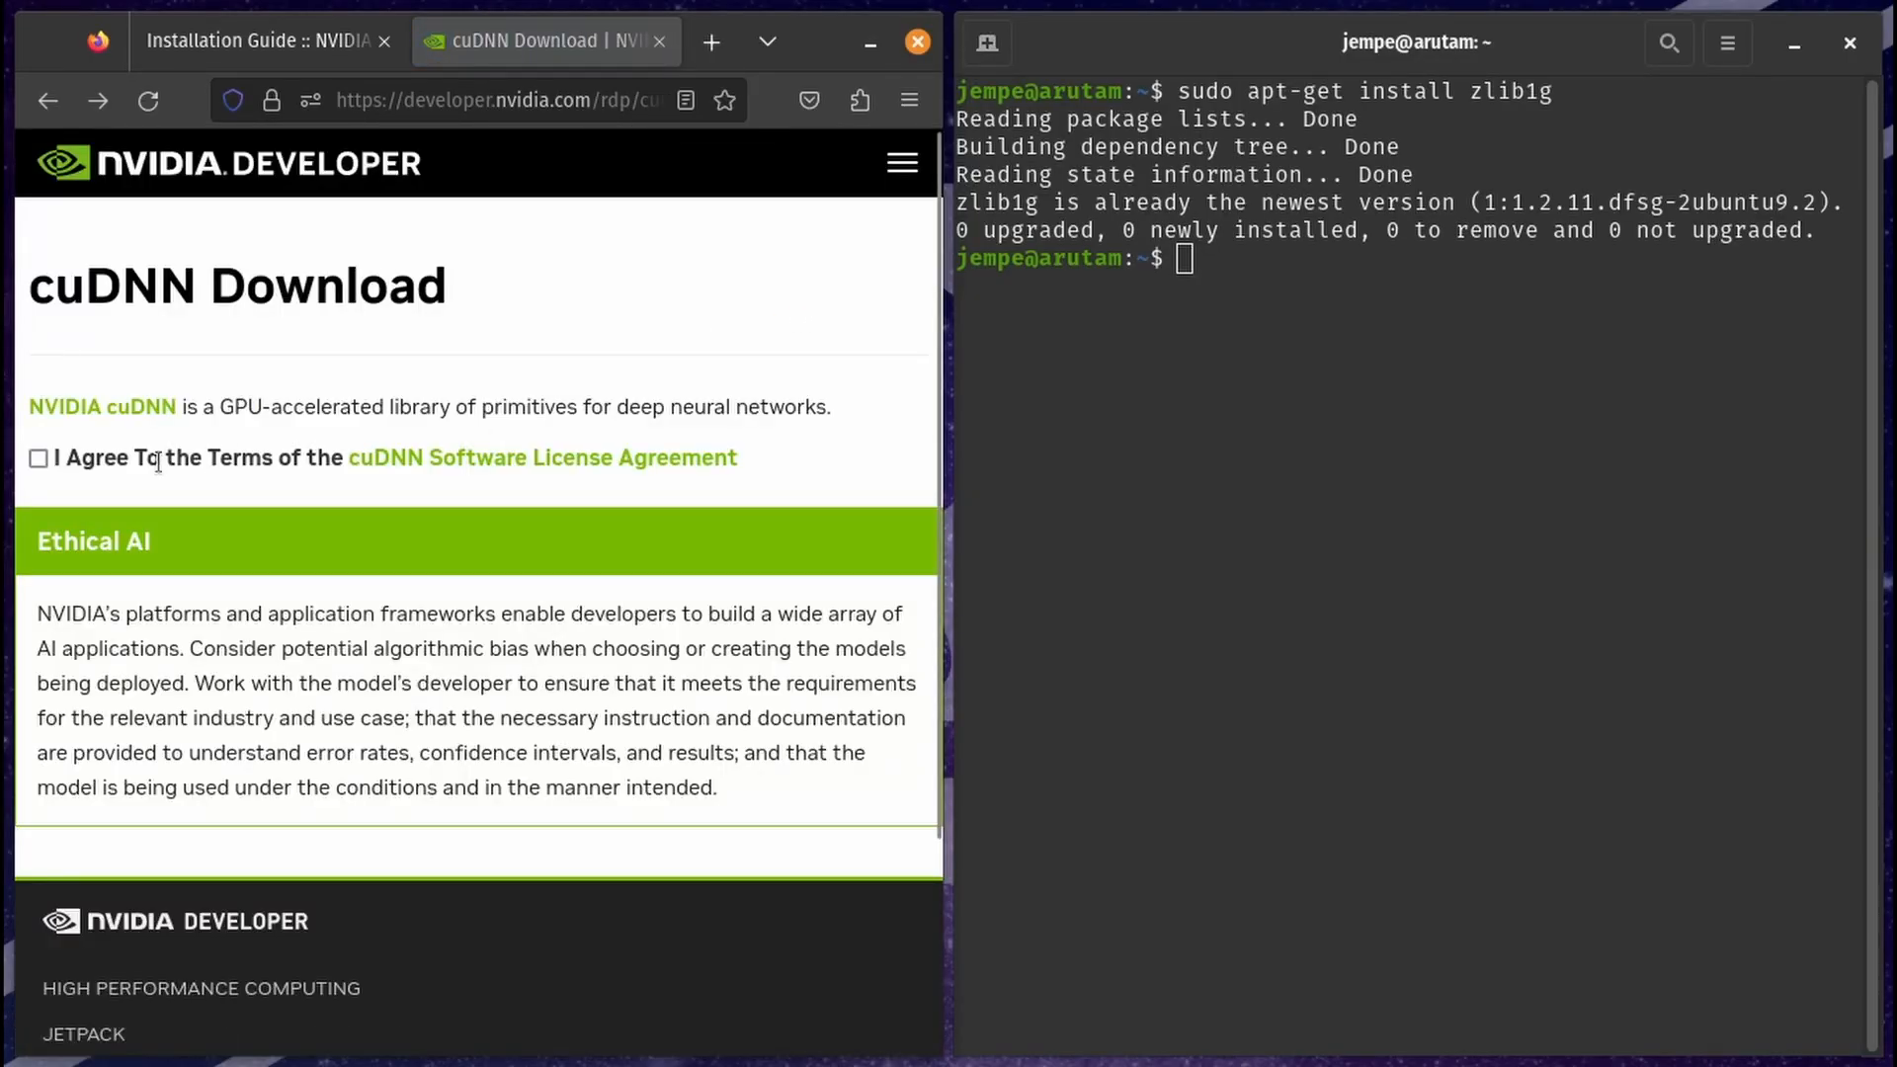
- Accept the cuDNN license agreement, revealing the CUDA 12.0 and 11.x download options
{"action": "left_click", "coordinate": [37, 458]}
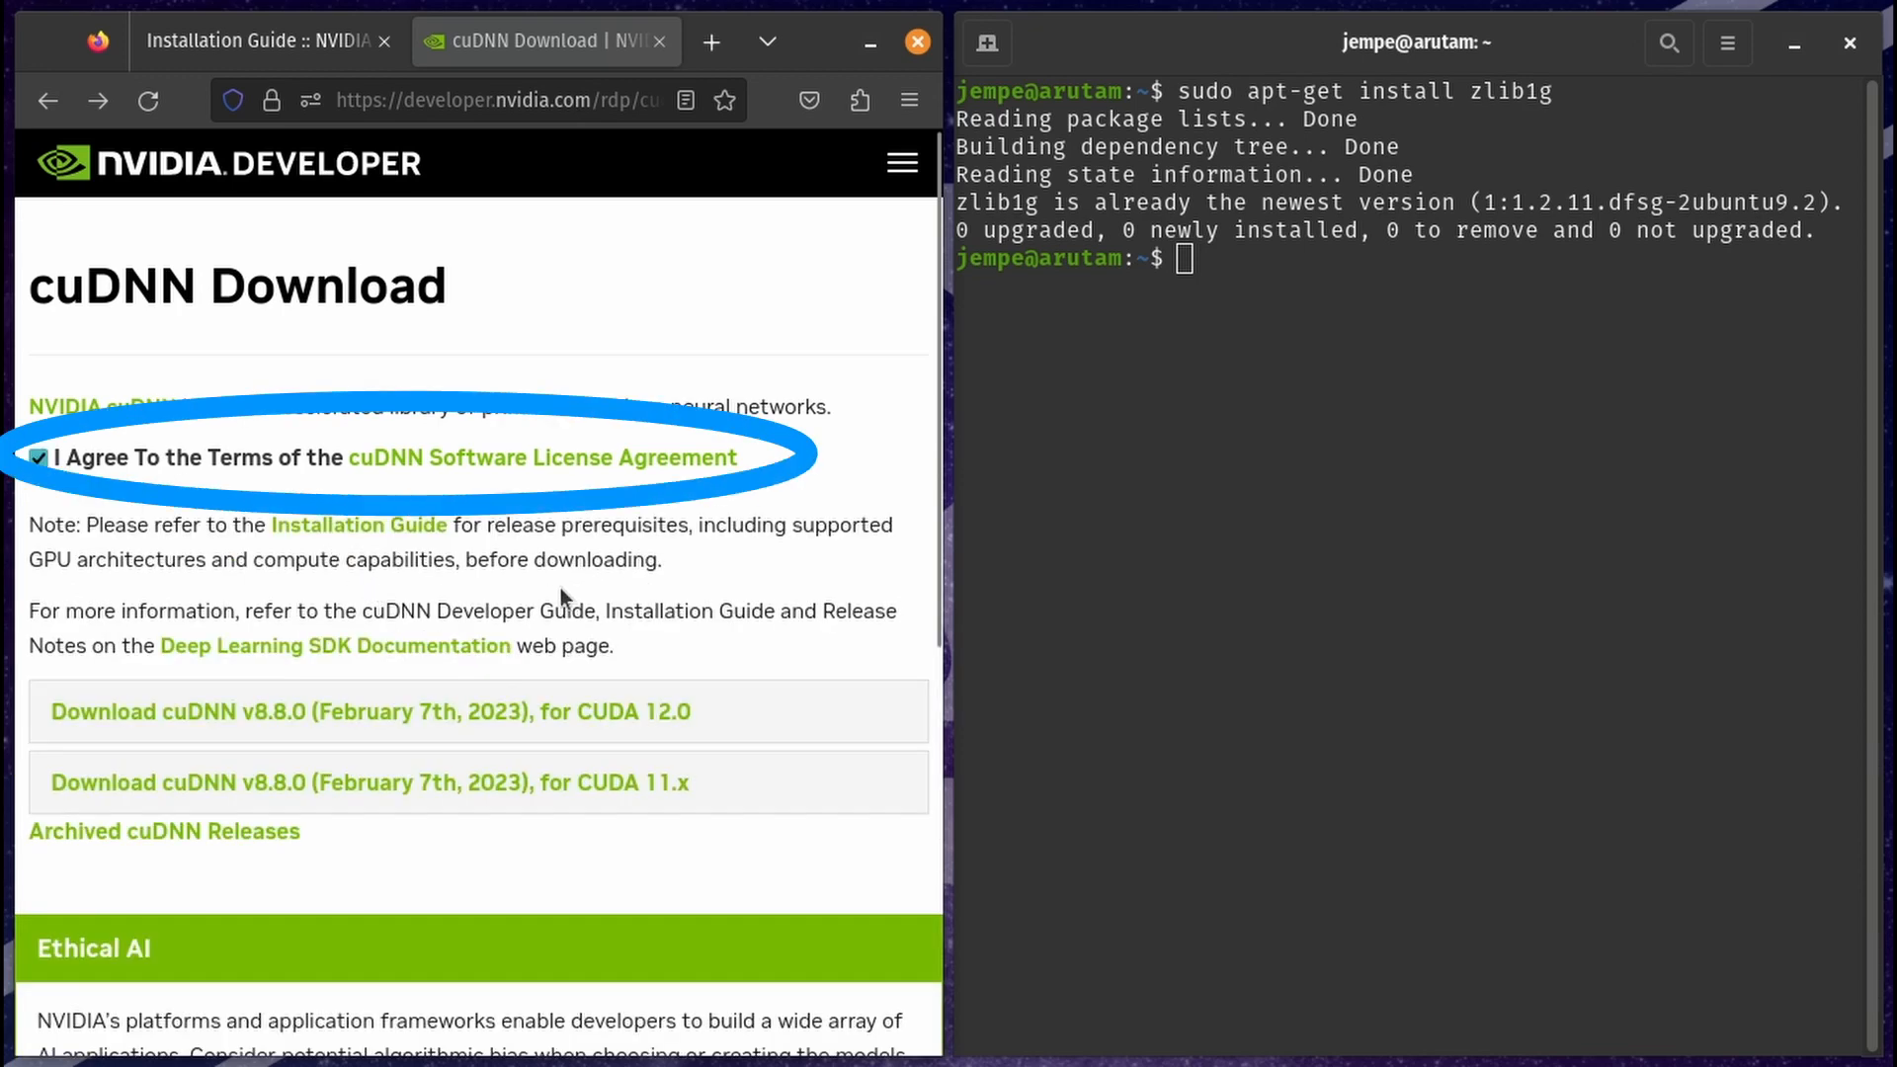
{"action": "scroll", "scroll_direction": "down", "scroll_amount": 3}
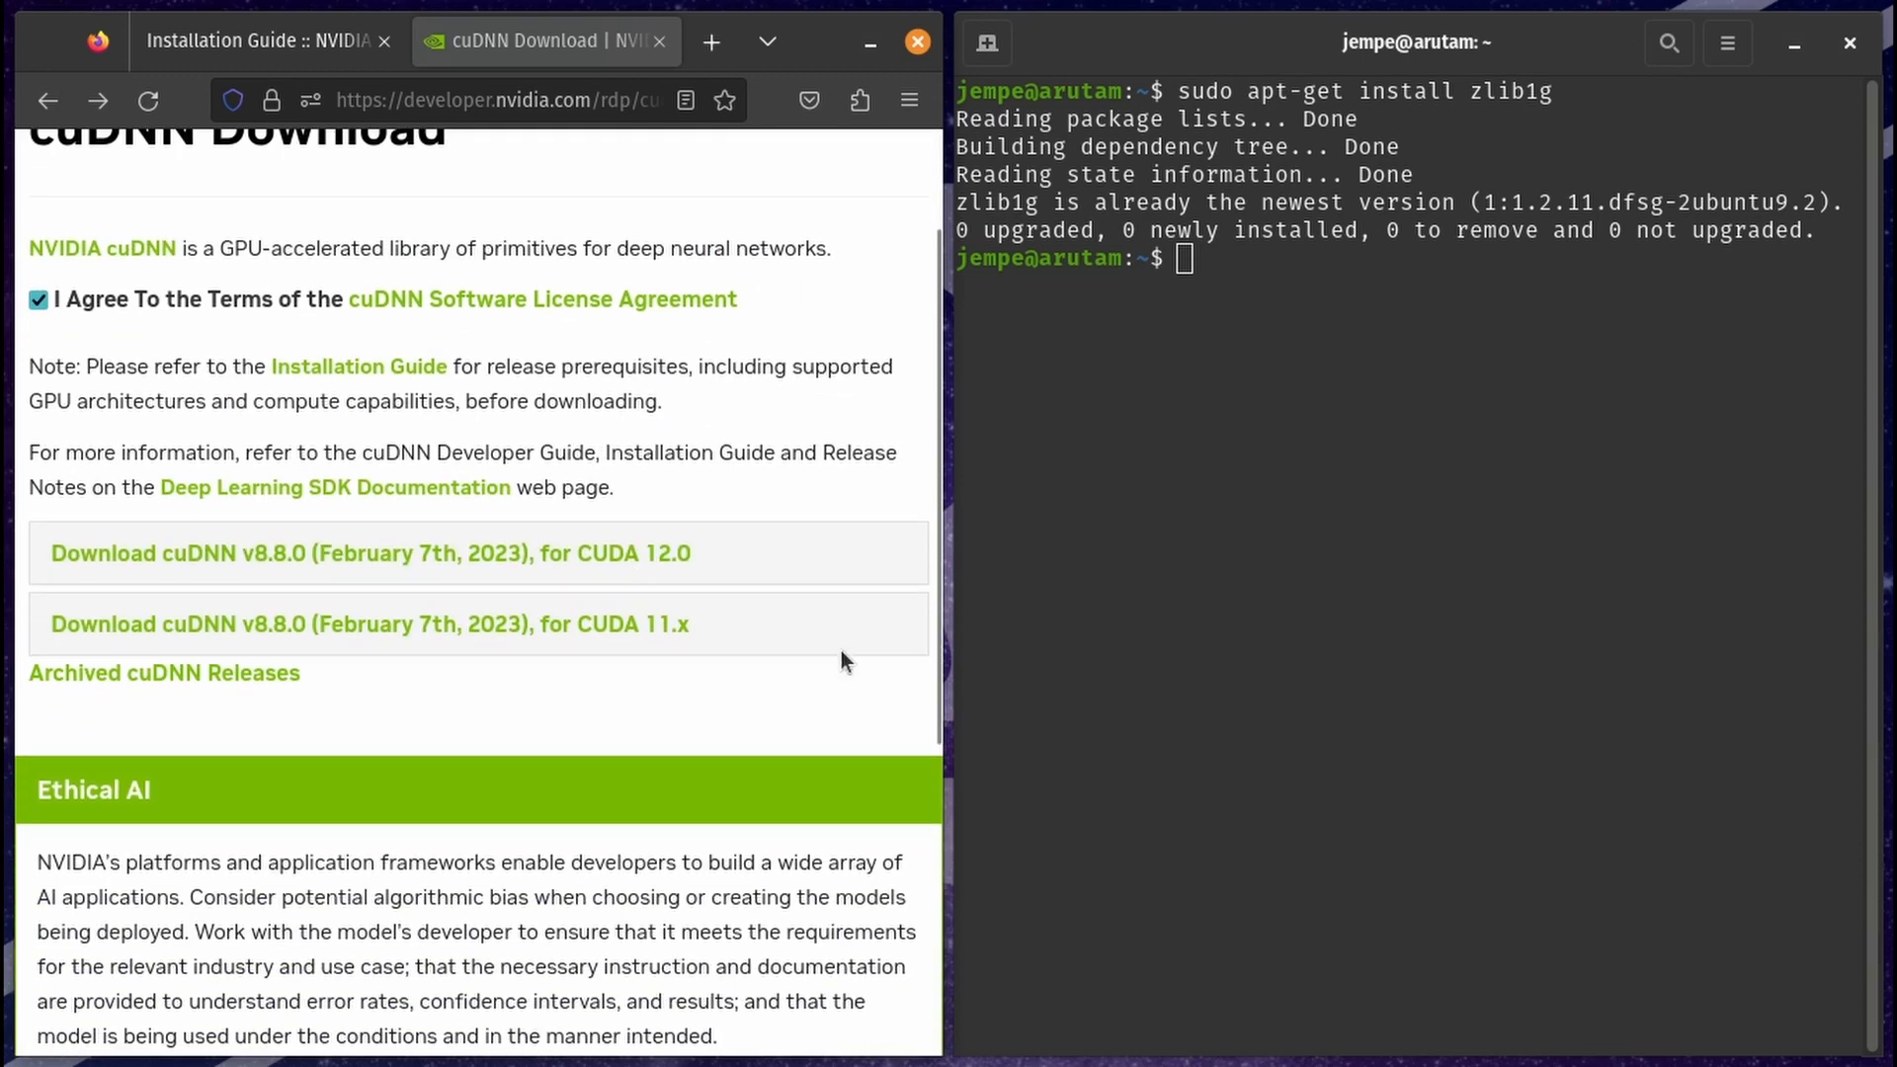
{"action": "mouse_move", "coordinate": [561, 558]}
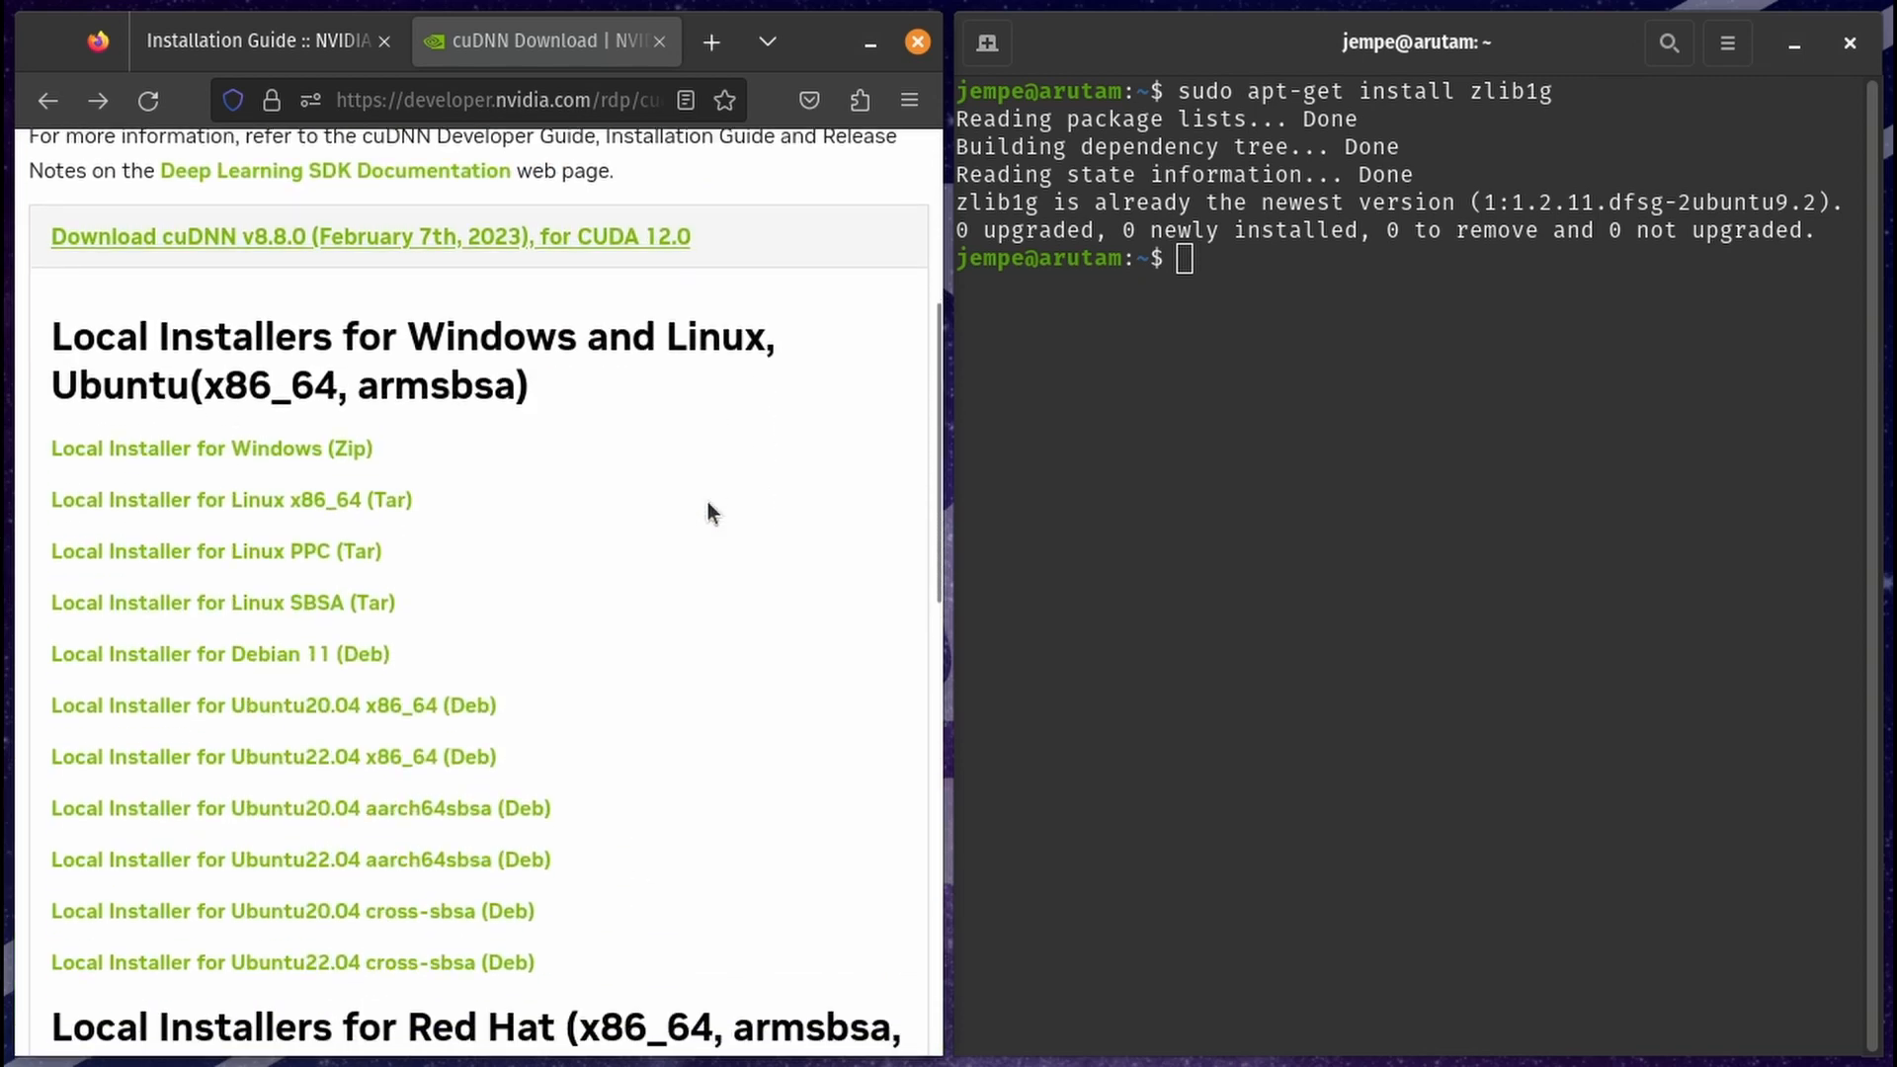
{"action": "mouse_move", "coordinate": [674, 549]}
{"action": "type", "text": "tar"}
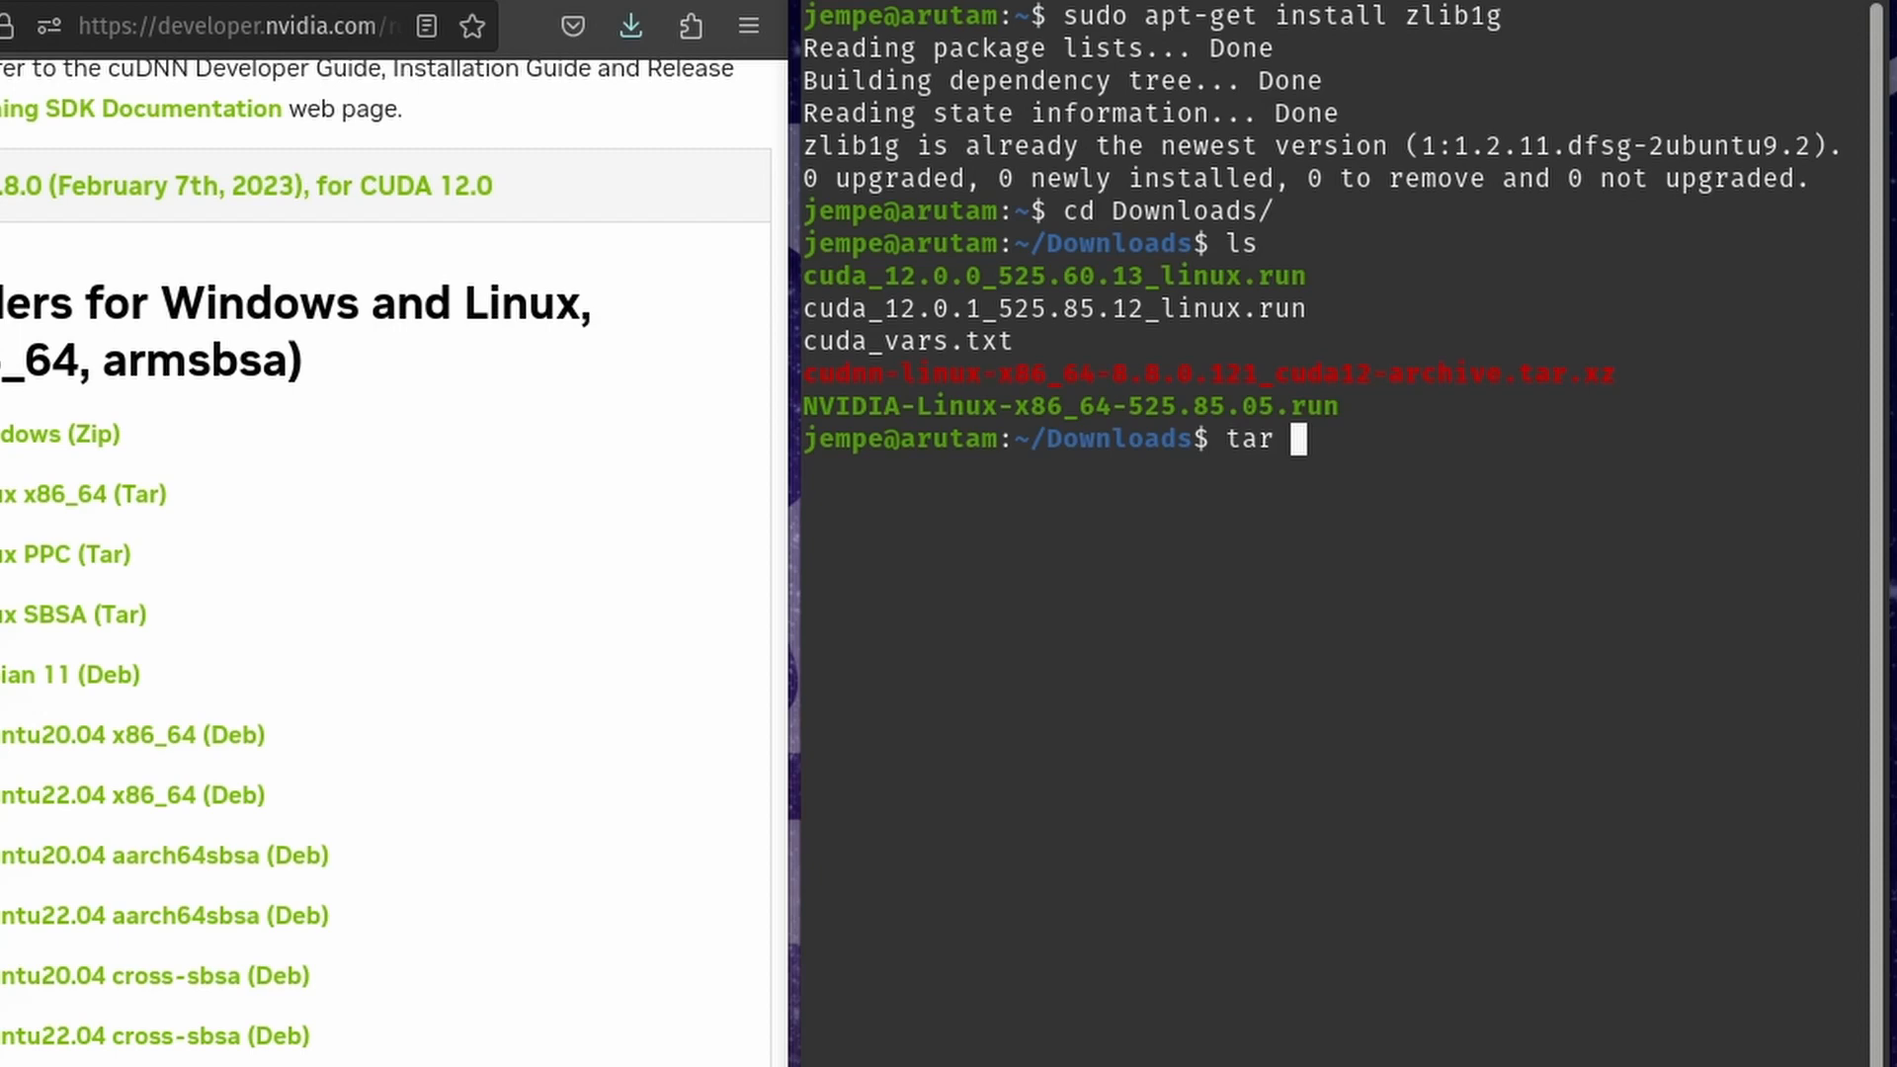
- Extract the cuDNN tar archive and make the copied cudnn headers and libcudnn libraries in /usr/local/cuda world-readable
{"action": "type", "text": "-x"}
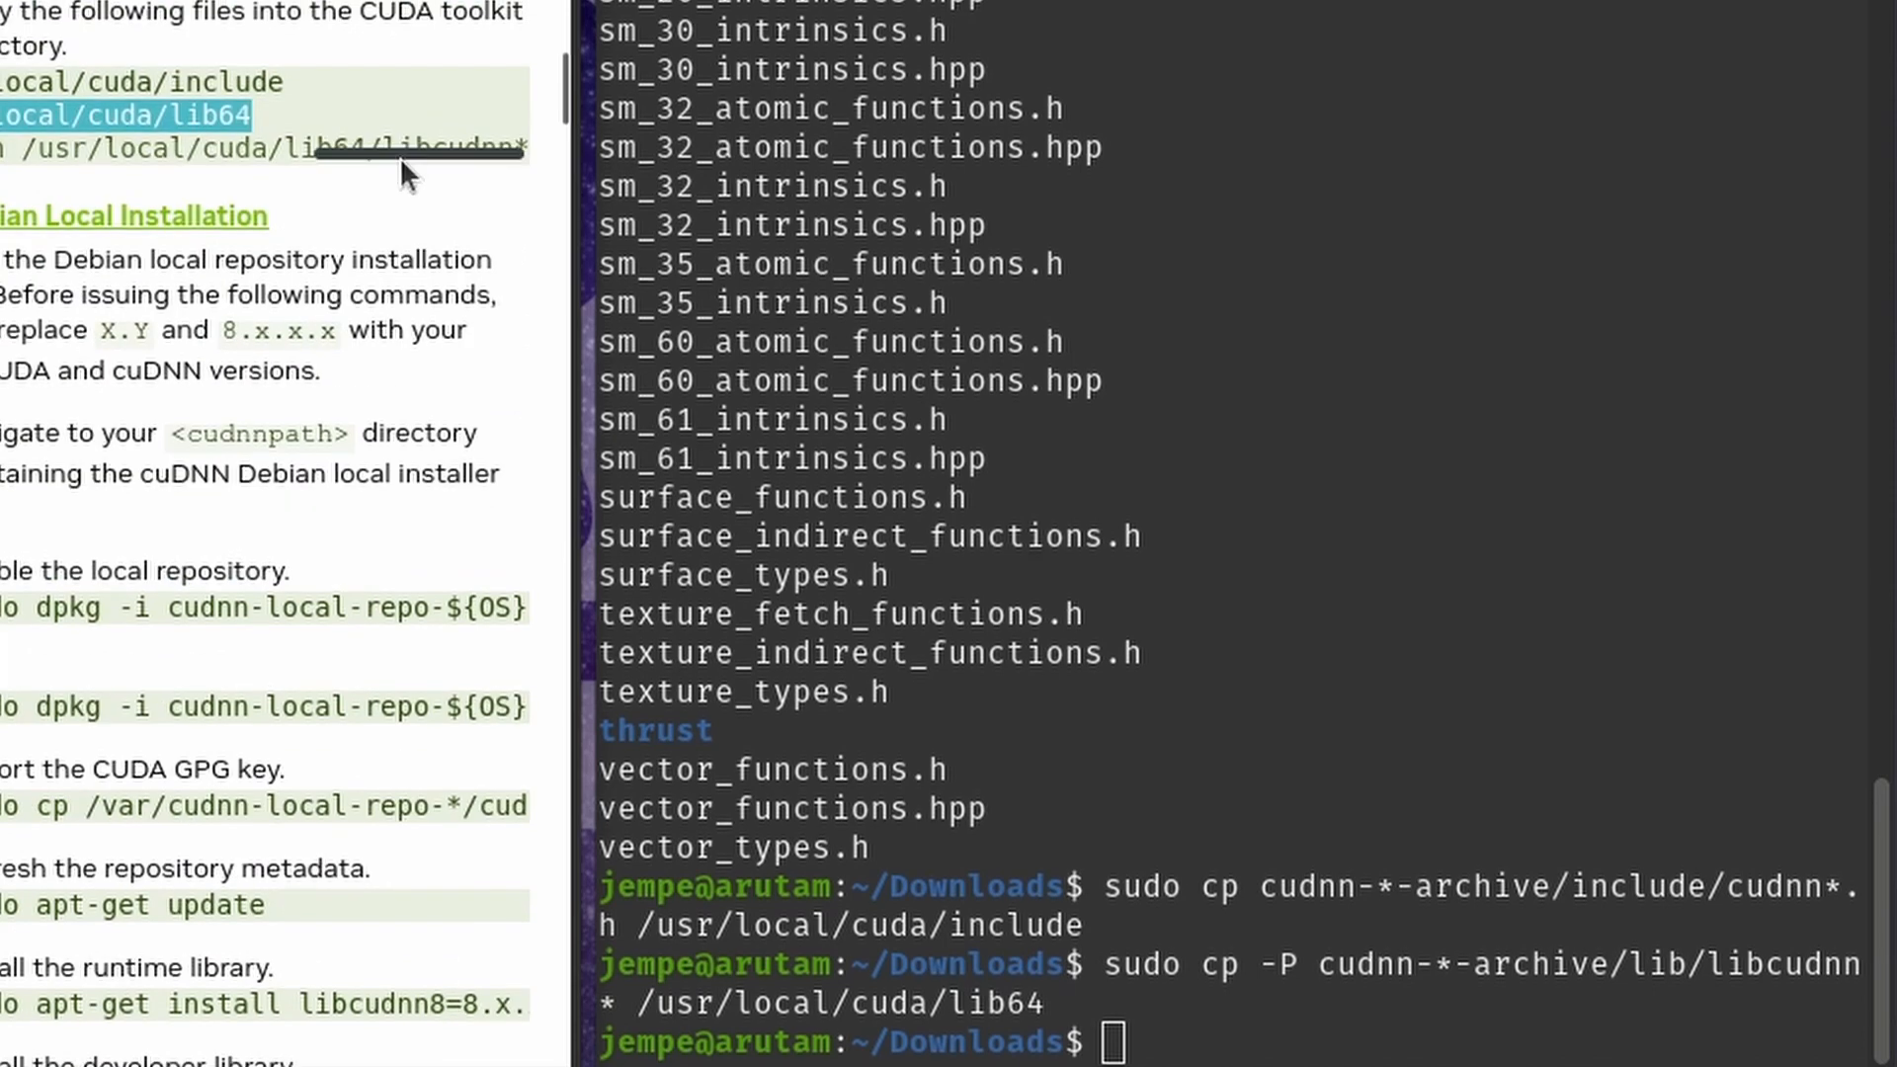
{"action": "mouse_move", "coordinate": [221, 159]}
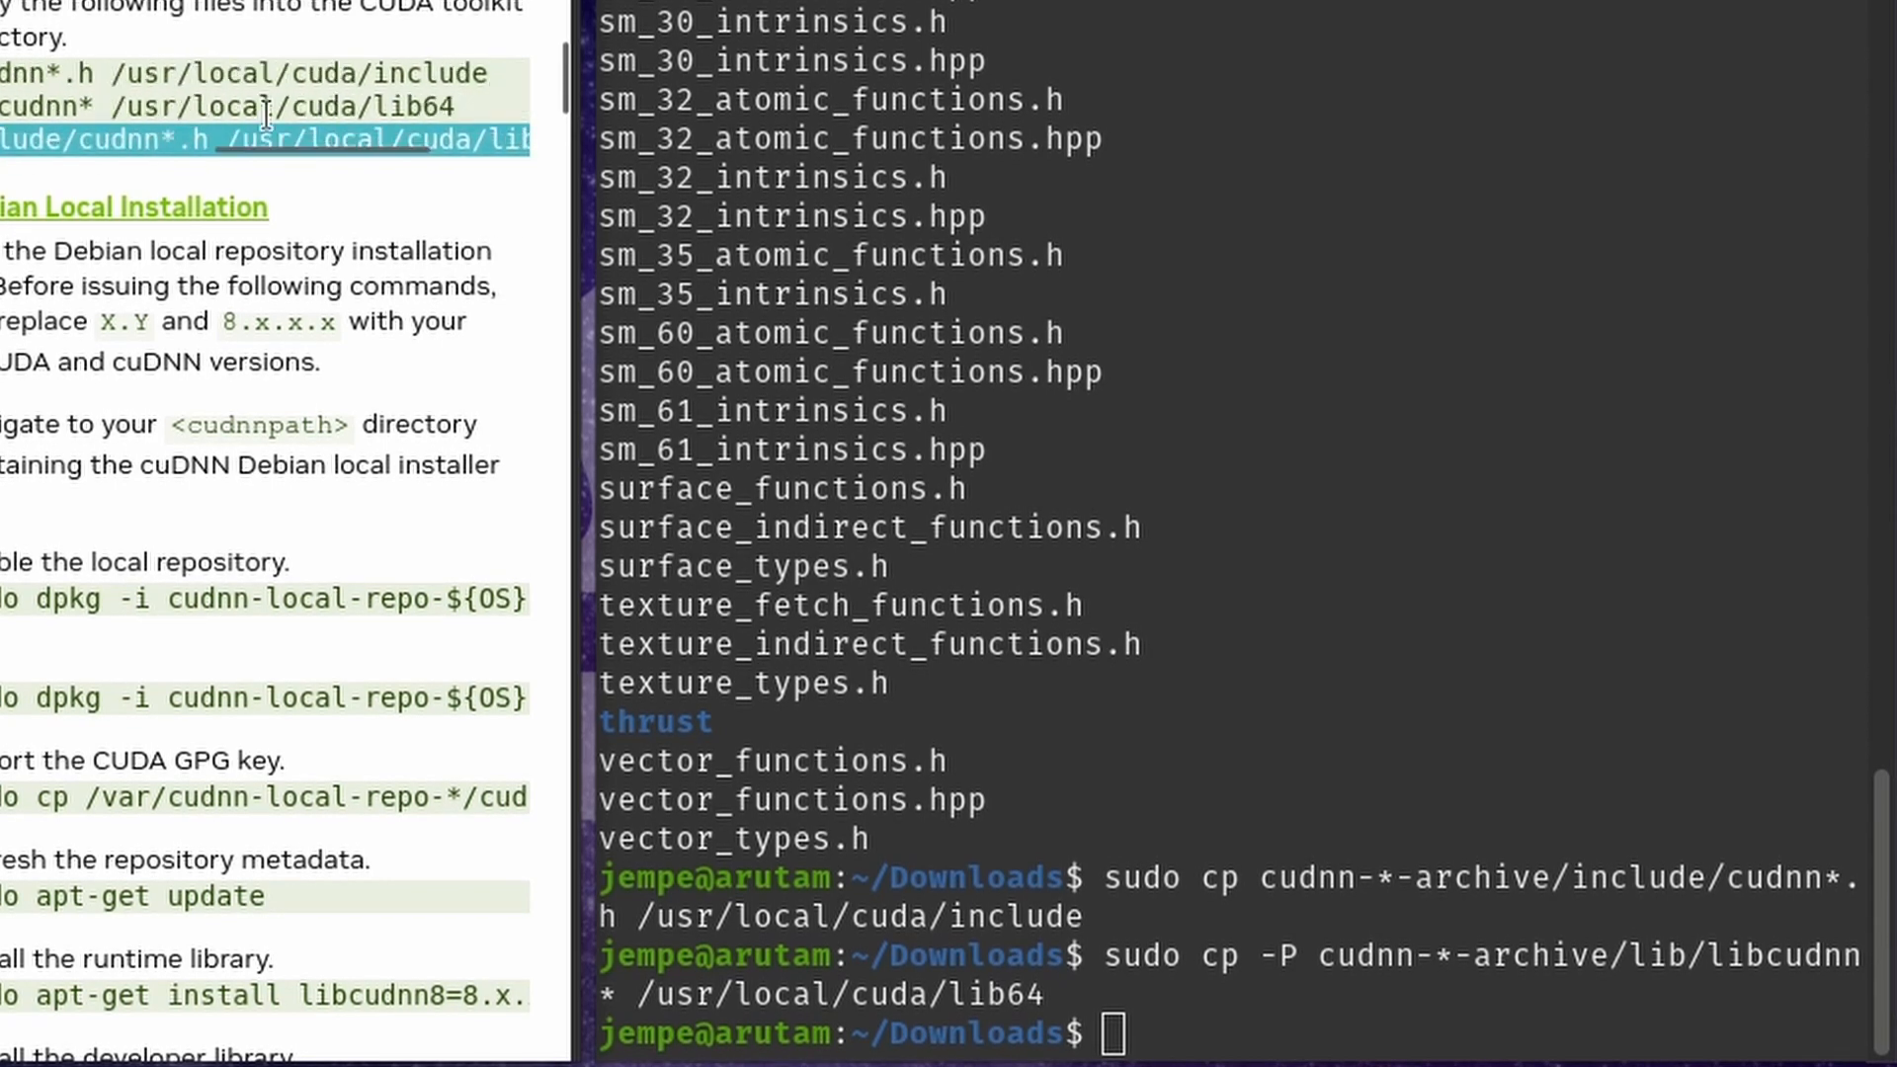
{"action": "type", "text": "sudo chmod a+r /usr/local/cuda/include/cudnn*.h /usr/local/cuda/lib64/libcudnn*"}
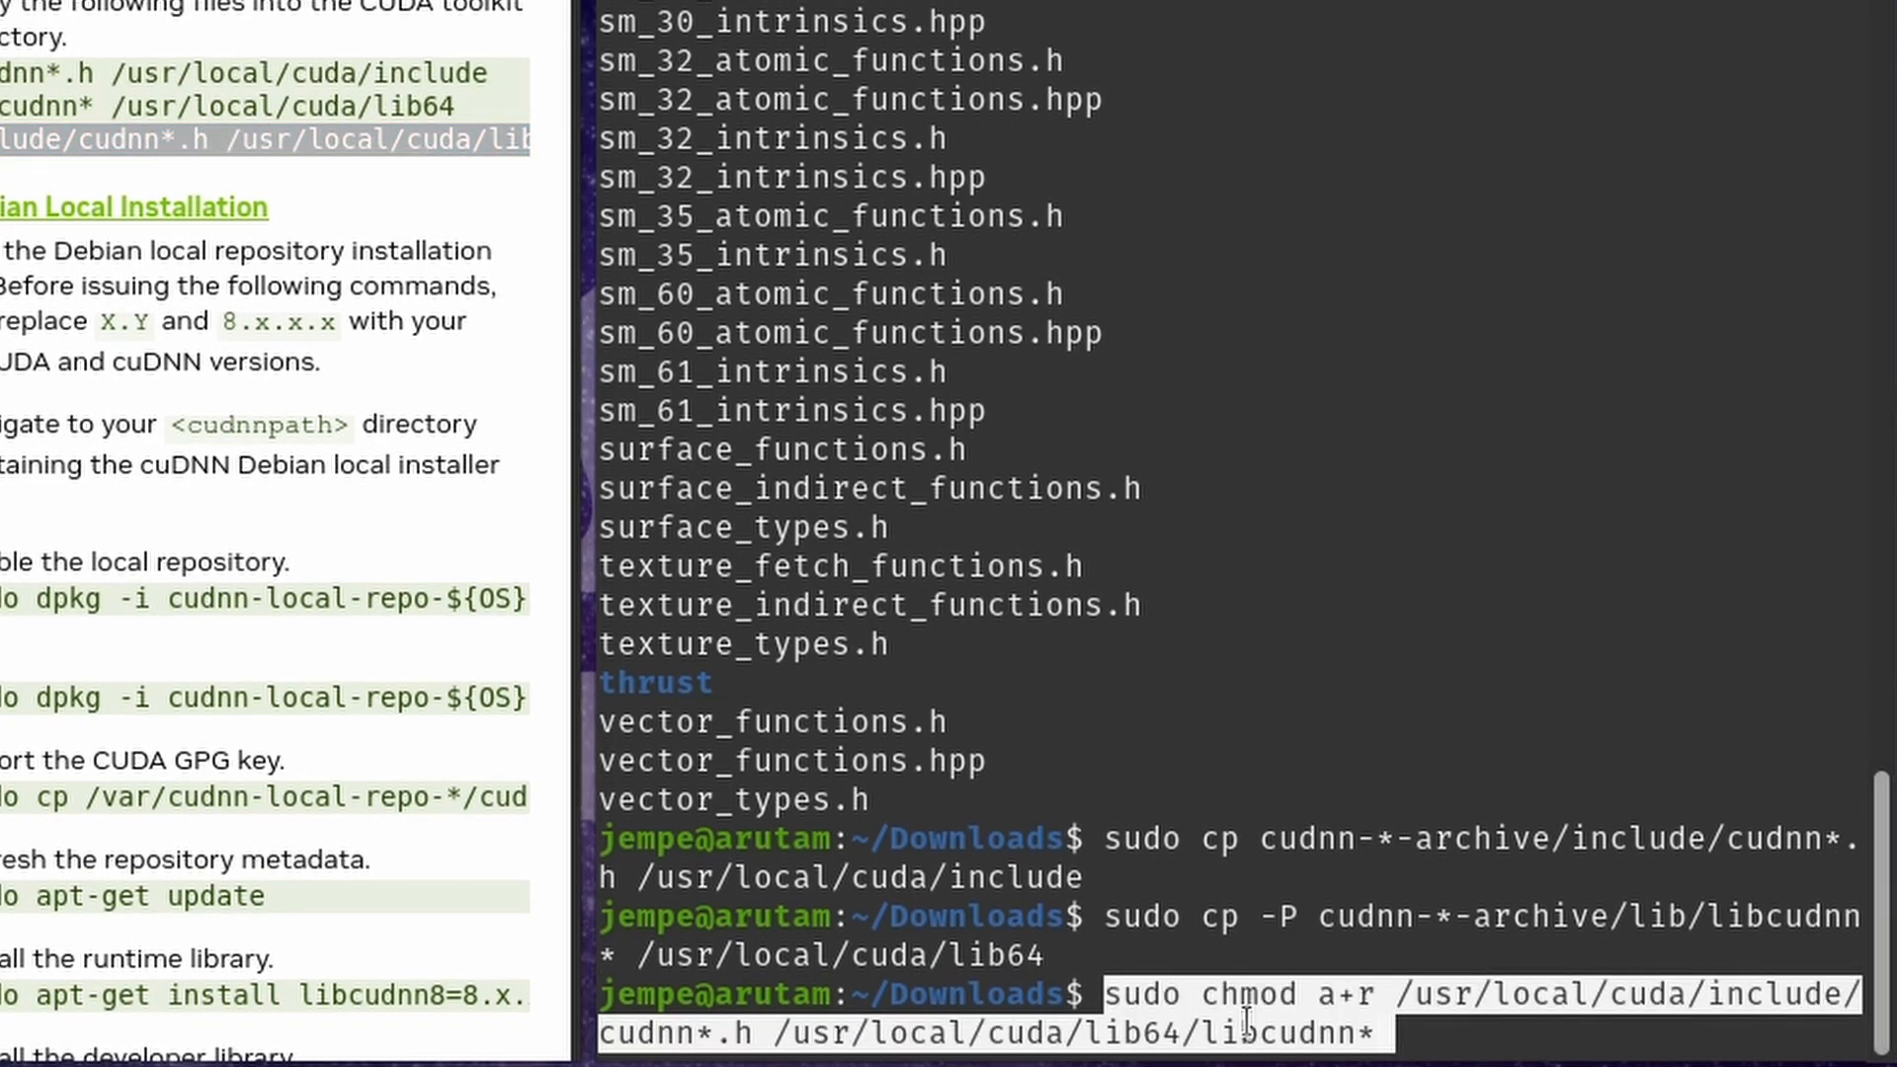